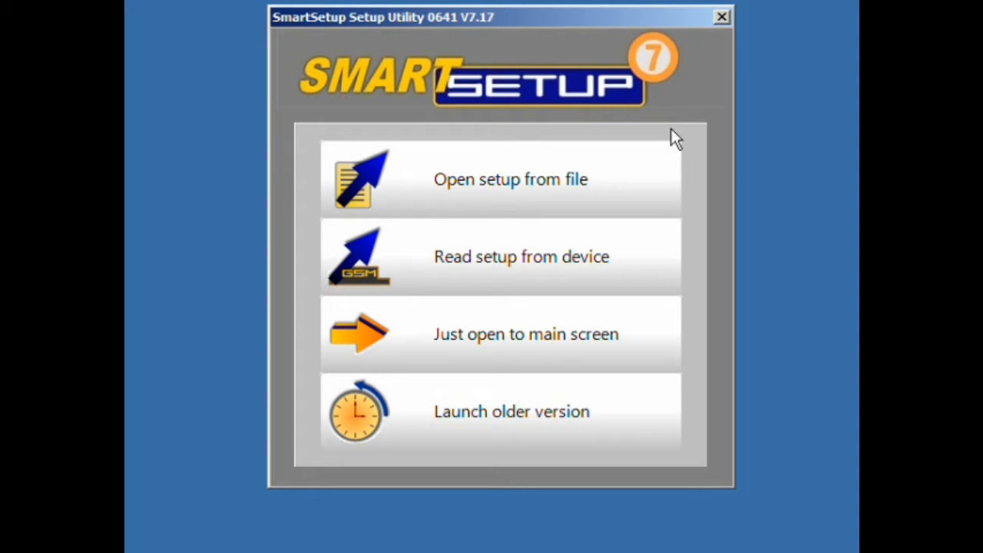
mouse_move(591, 84)
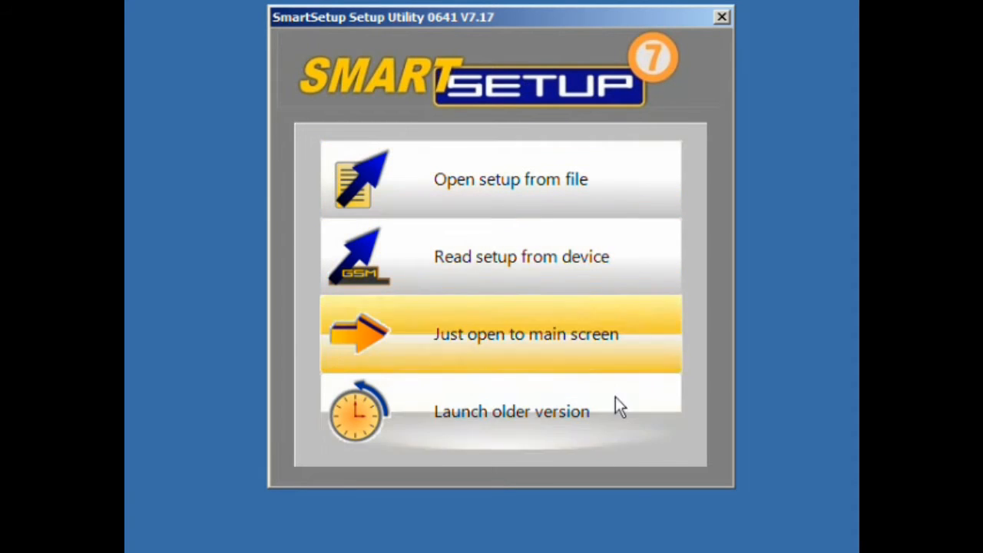
mouse_move(583, 178)
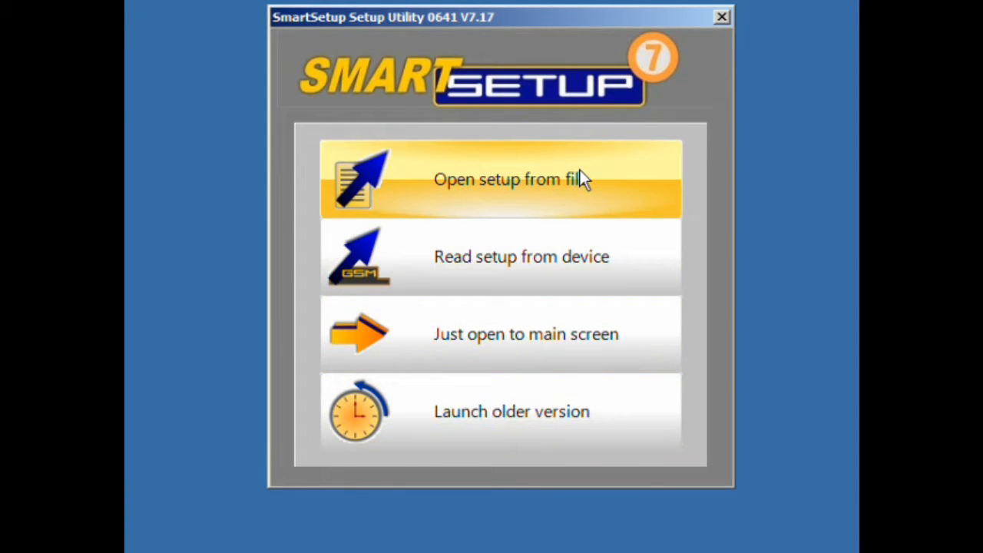
mouse_move(622, 261)
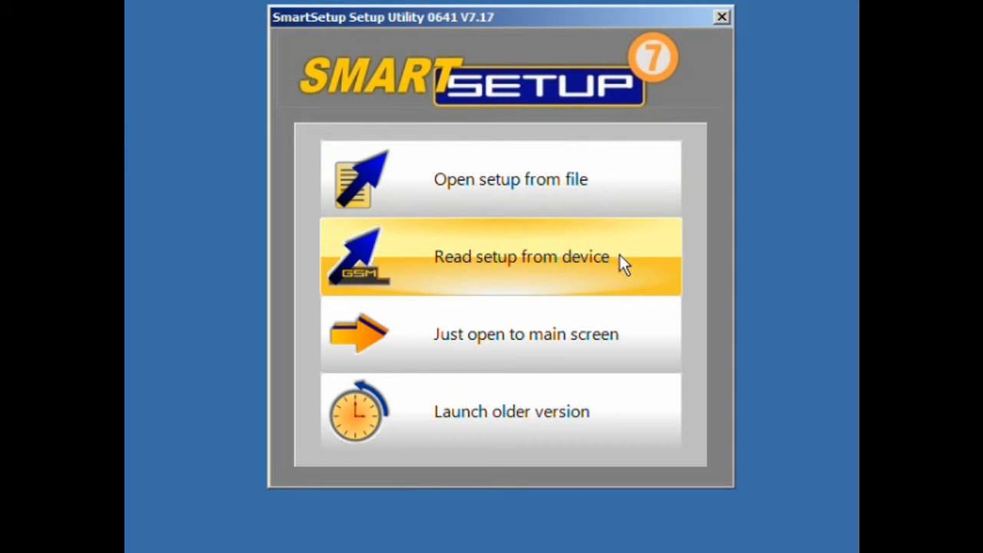
mouse_move(606, 338)
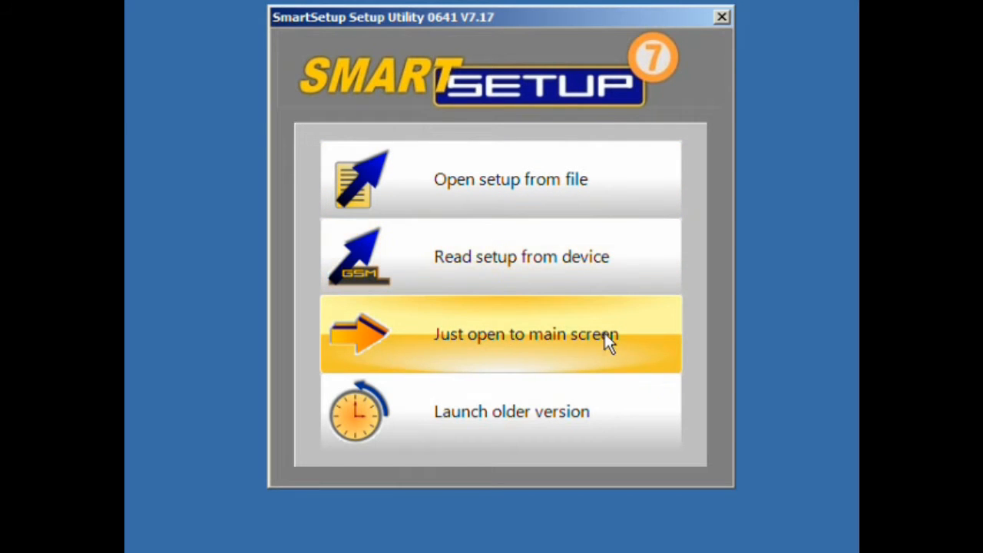
mouse_move(449, 418)
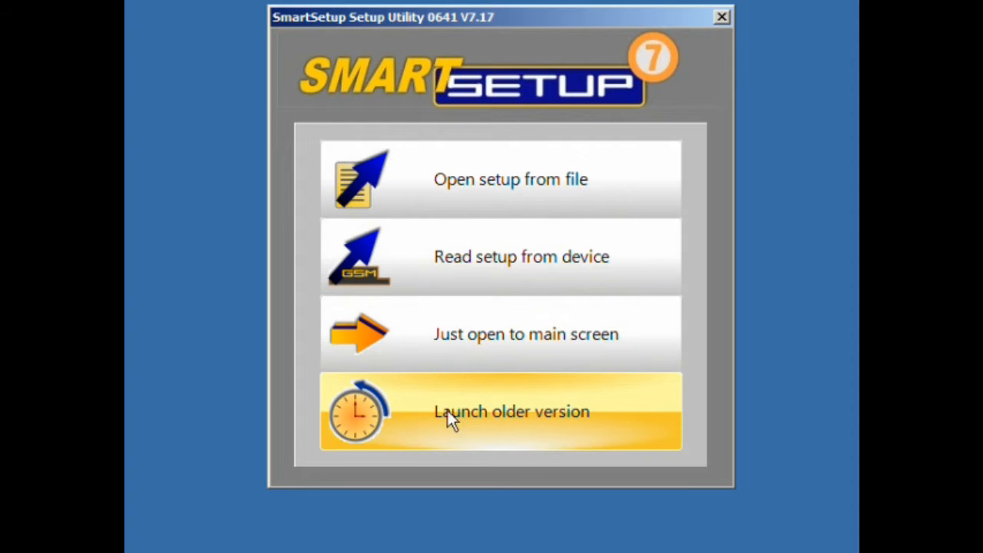
mouse_move(418, 423)
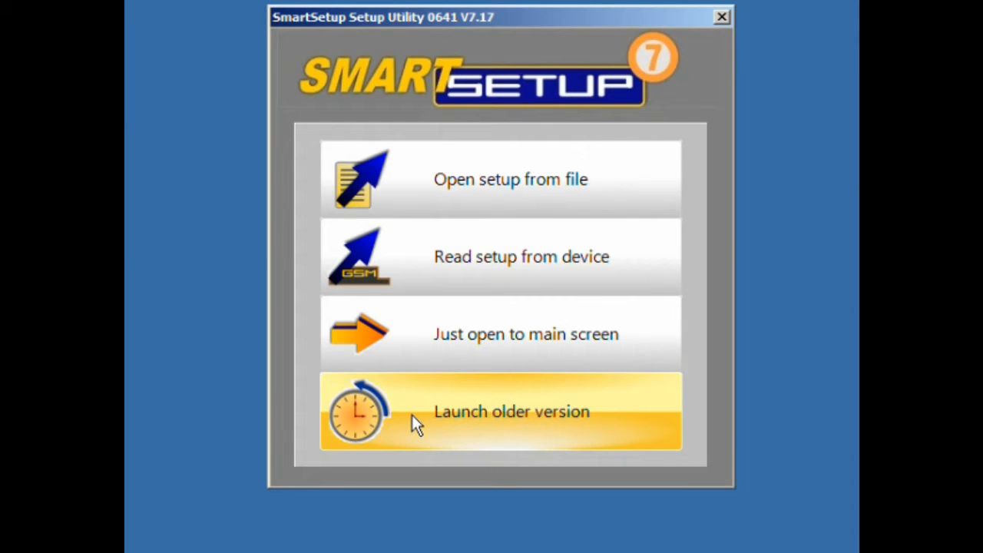
mouse_move(491, 197)
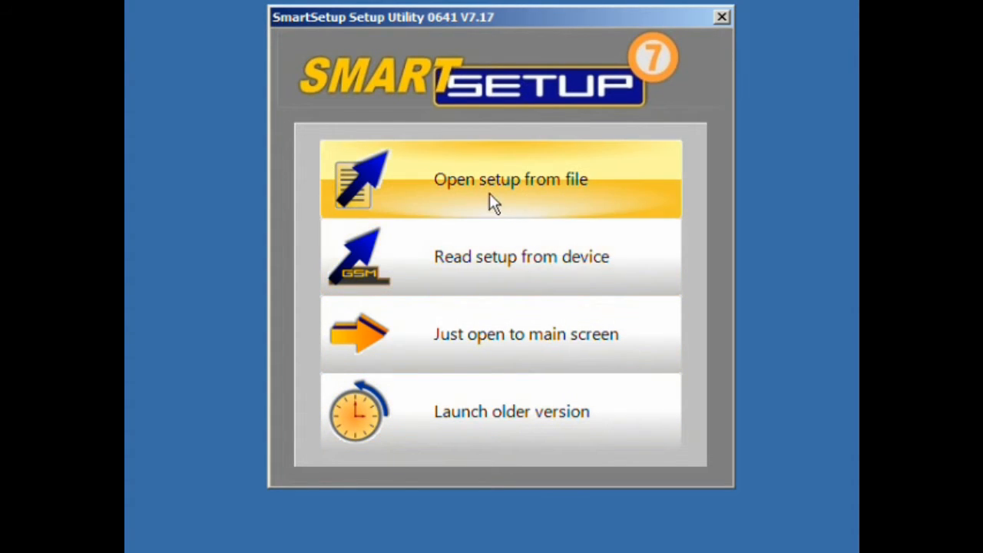
mouse_move(516, 199)
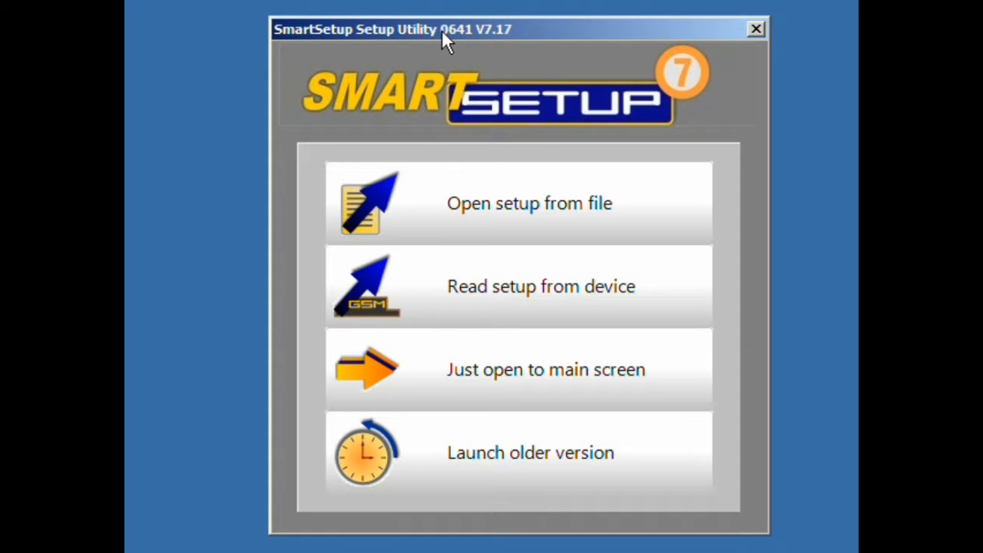
mouse_move(424, 120)
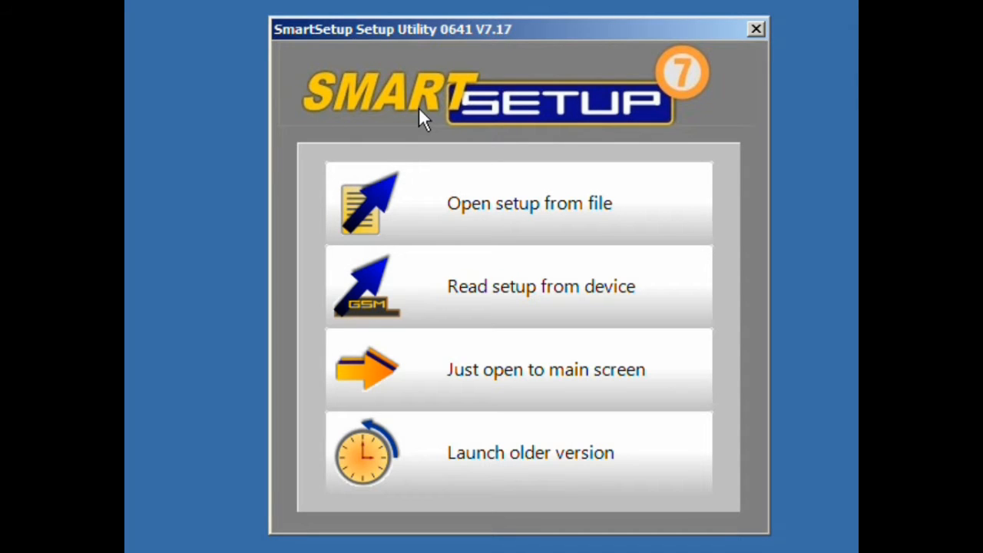
mouse_move(507, 212)
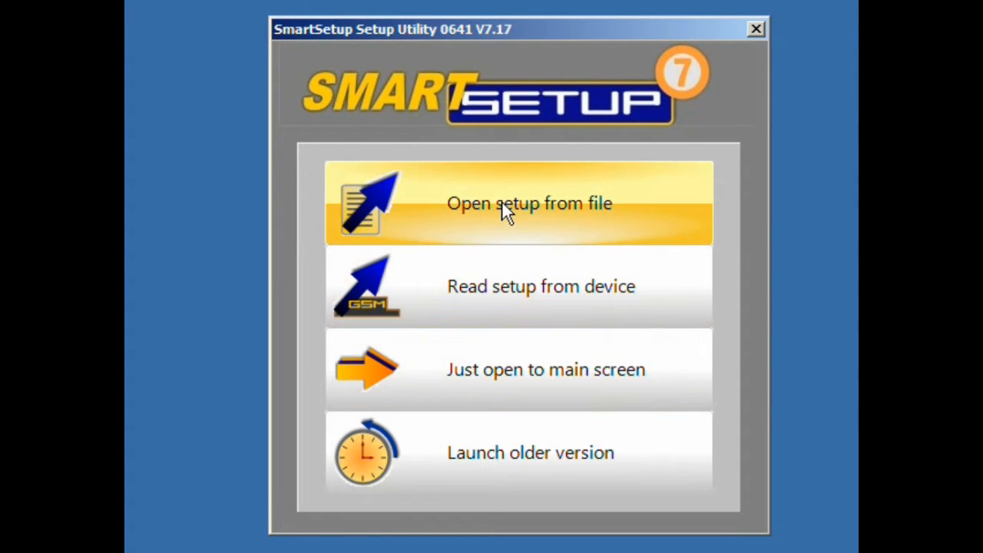
mouse_move(568, 376)
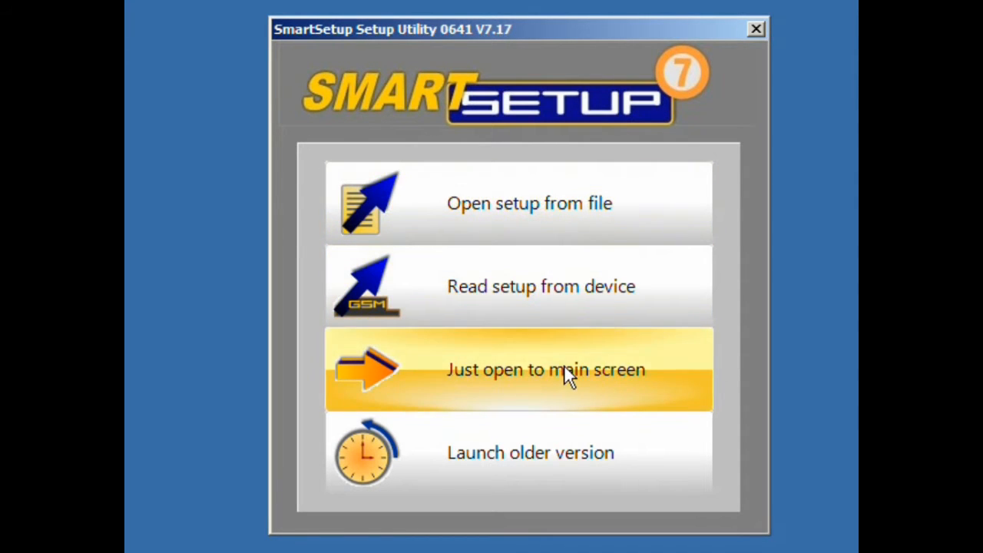
- Go straight to the main setup screen for the GC0641 unit
left_click(547, 369)
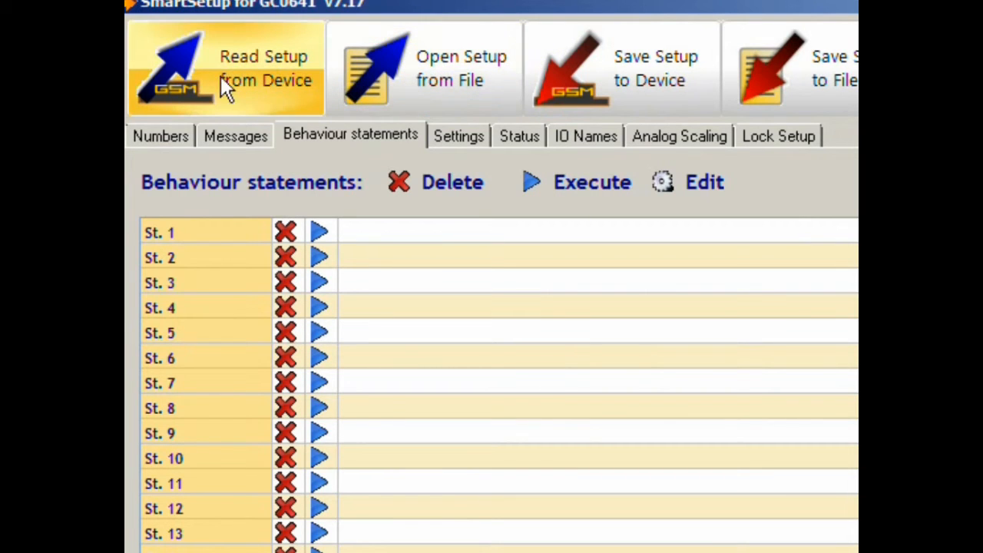
mouse_move(443, 23)
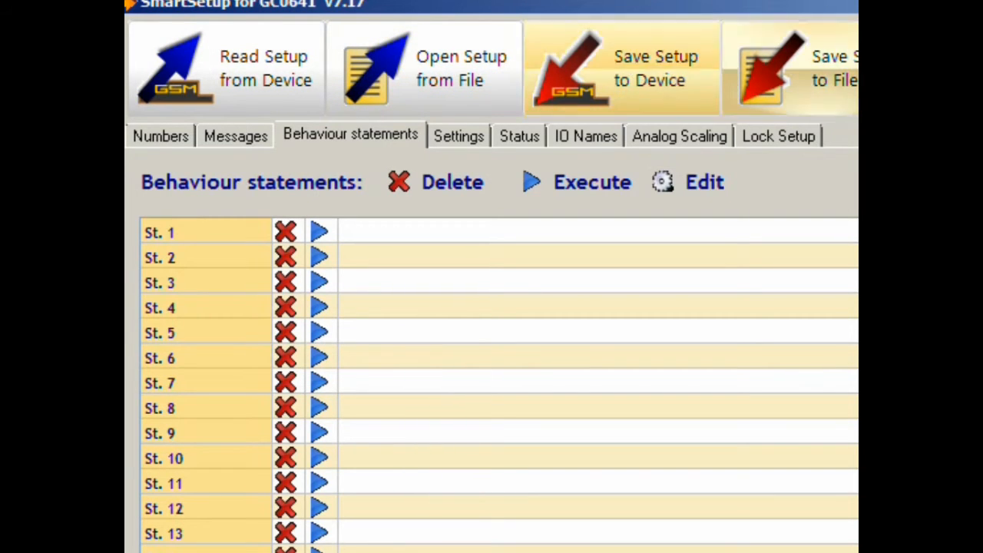
mouse_move(837, 77)
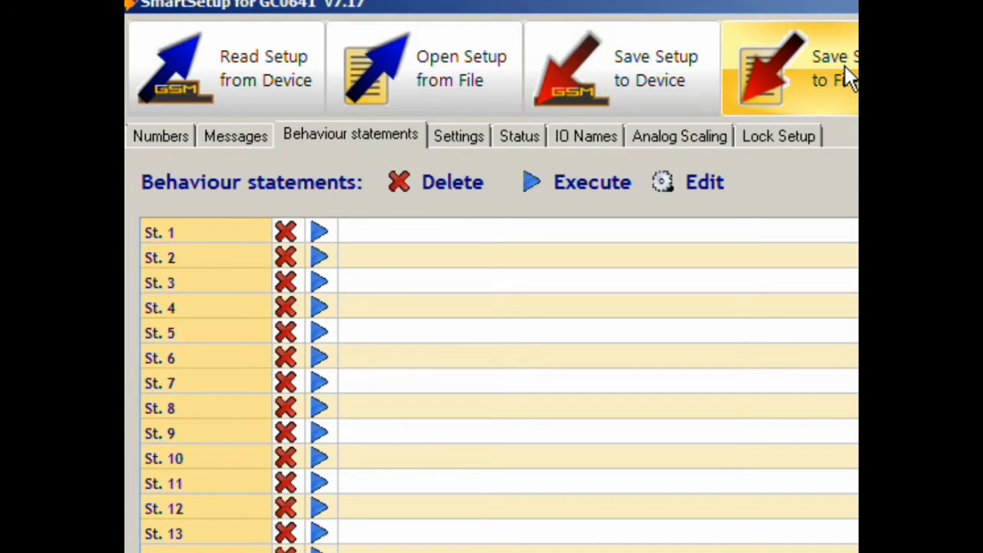
mouse_move(622, 69)
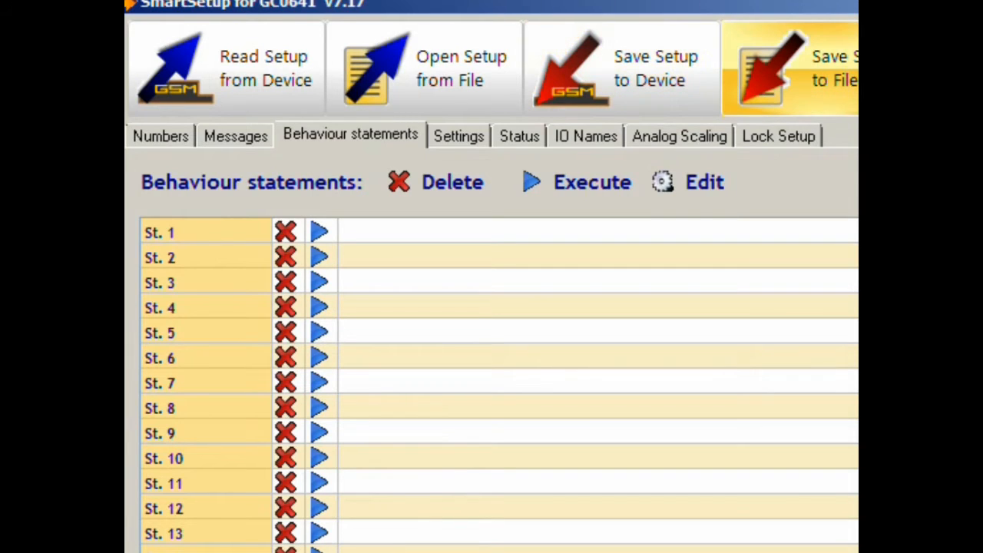
mouse_move(611, 254)
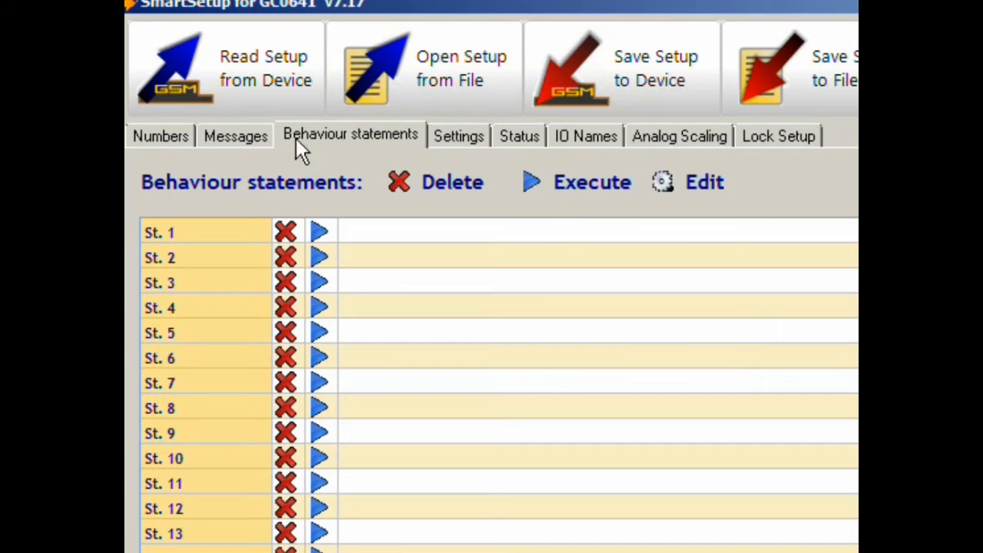
mouse_move(643, 141)
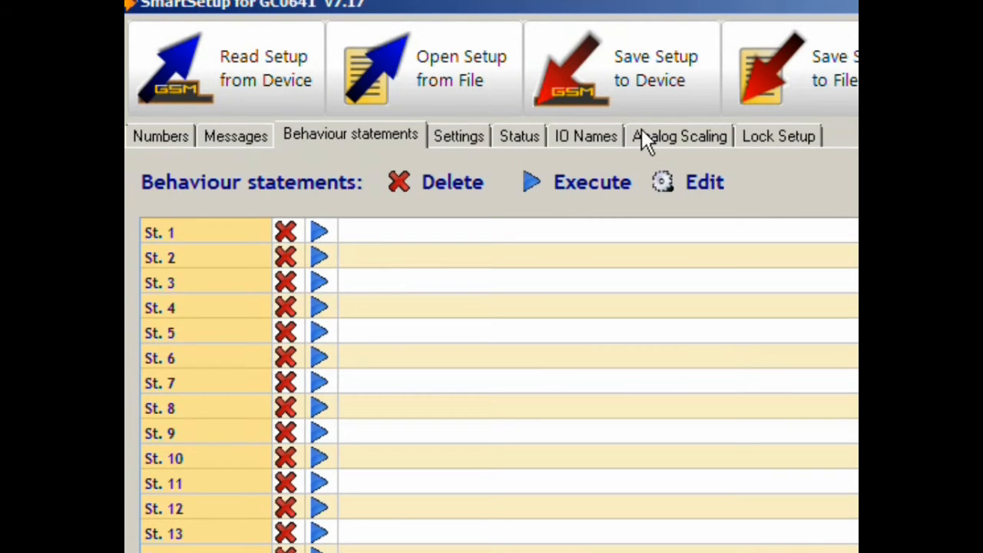
mouse_move(304, 187)
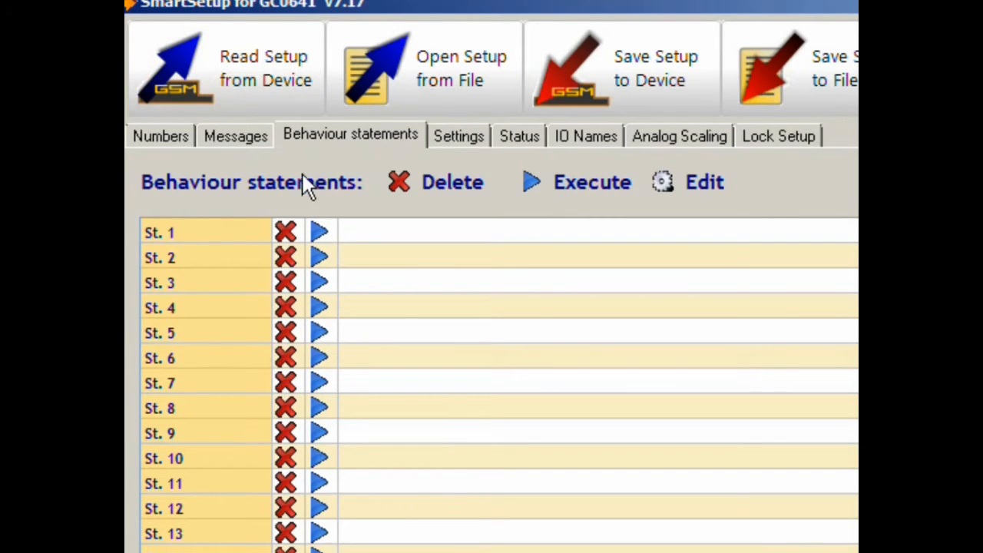
- View the empty telephone numbers and text messages lists, then return to behaviour statements
left_click(159, 135)
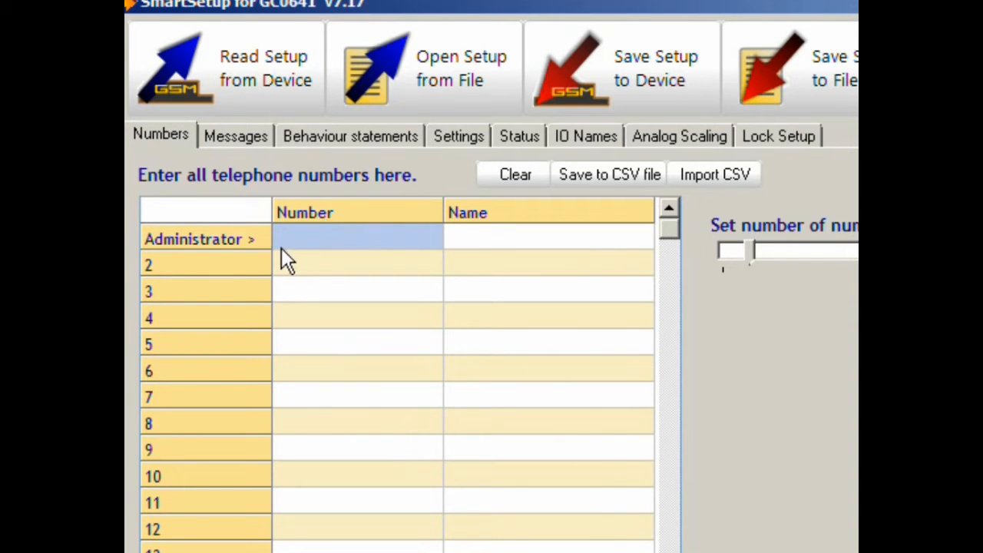
mouse_move(356, 253)
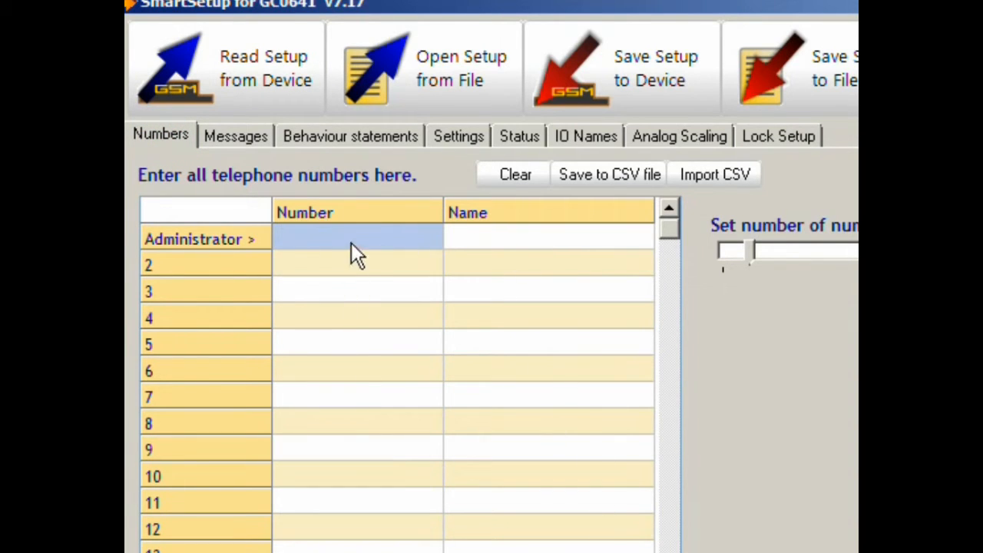
mouse_move(464, 310)
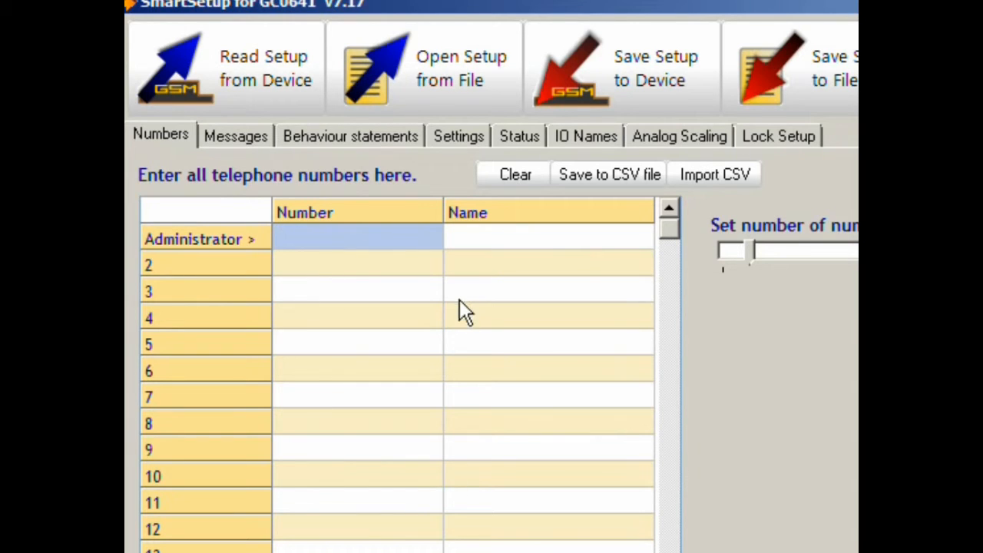
mouse_move(418, 253)
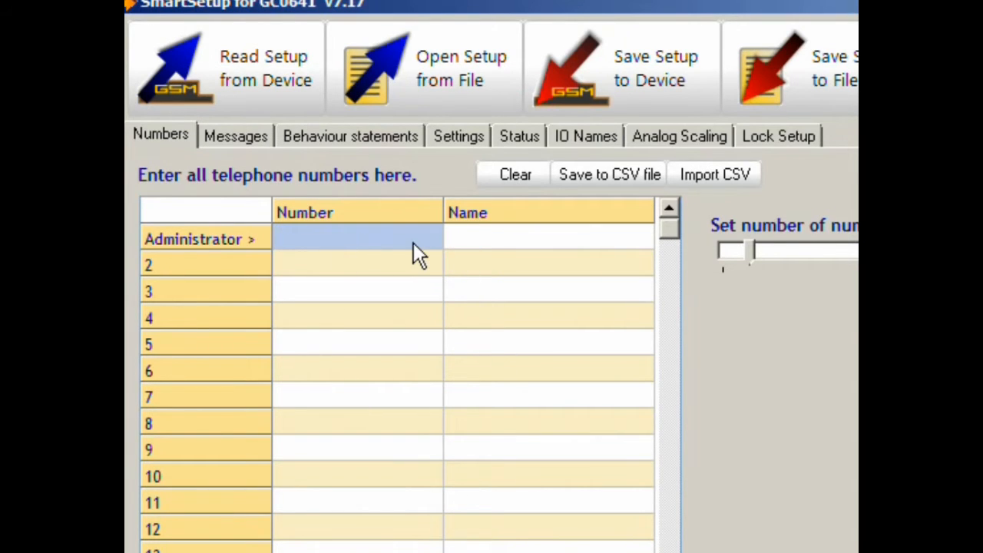
mouse_move(353, 238)
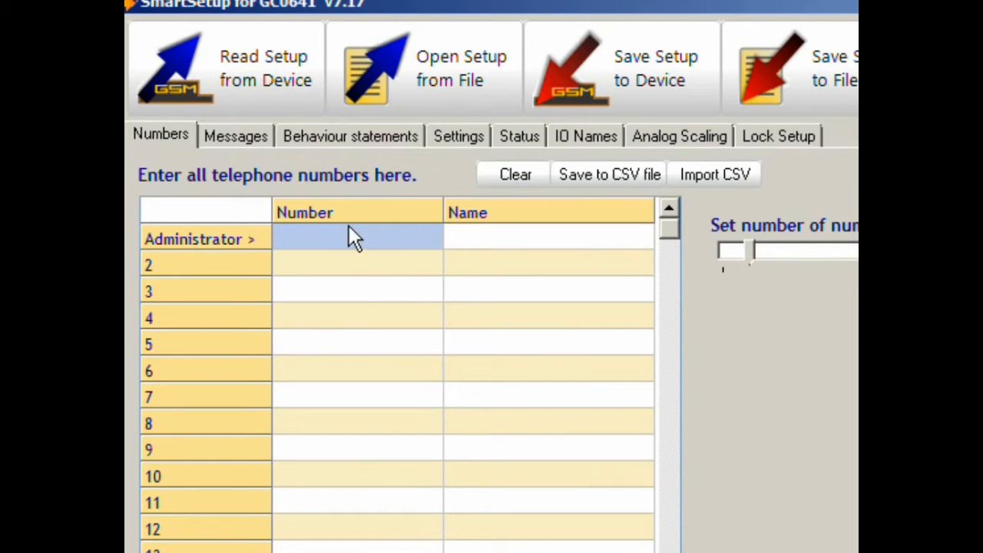
mouse_move(258, 166)
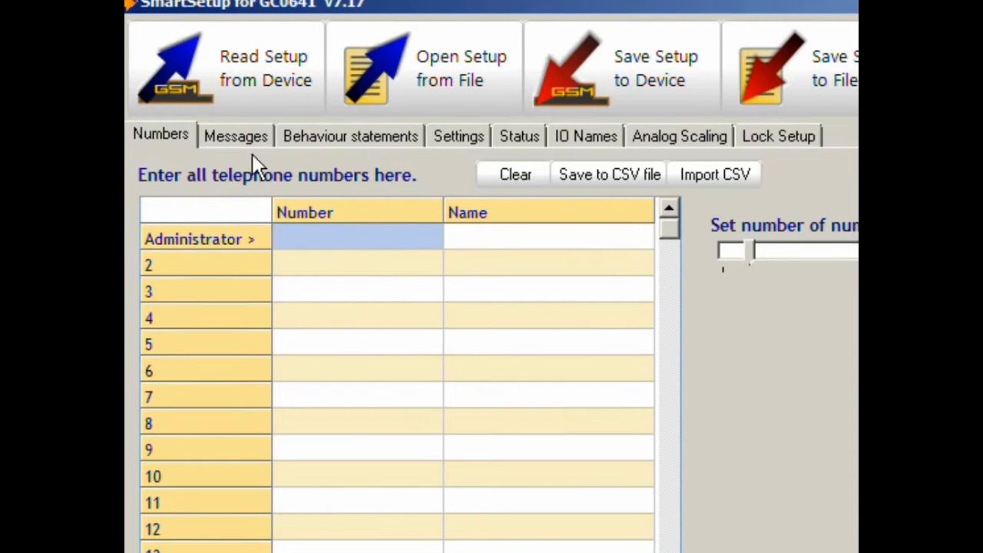
left_click(236, 136)
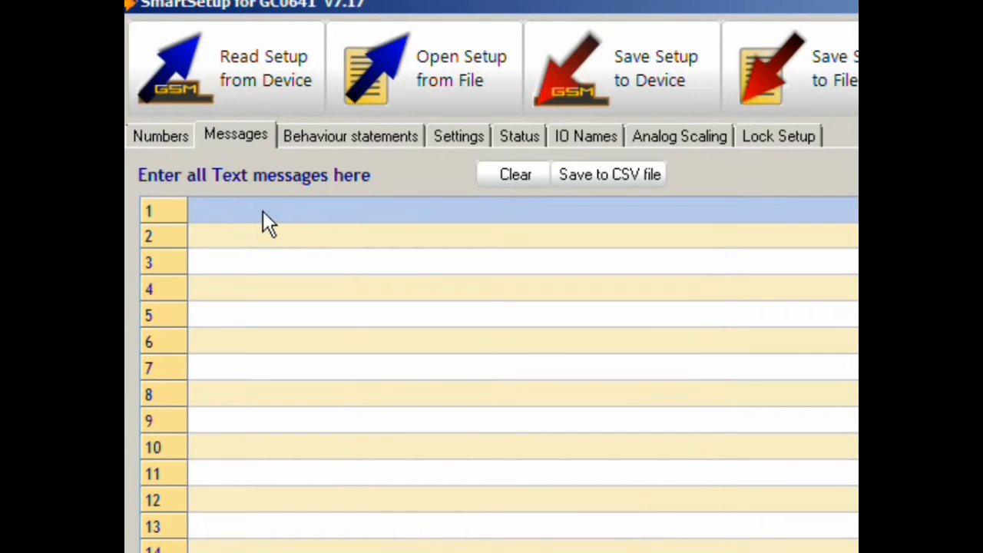
mouse_move(361, 213)
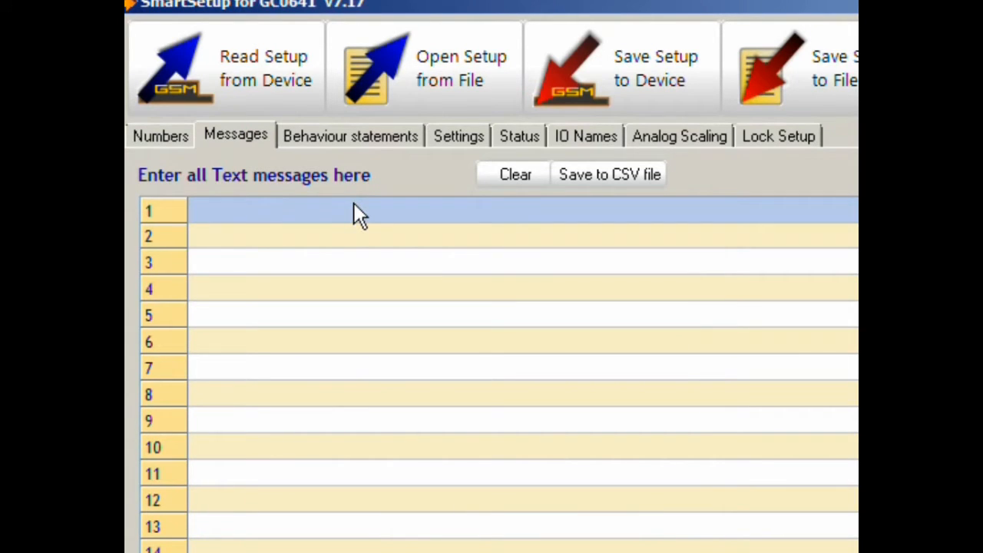
mouse_move(319, 228)
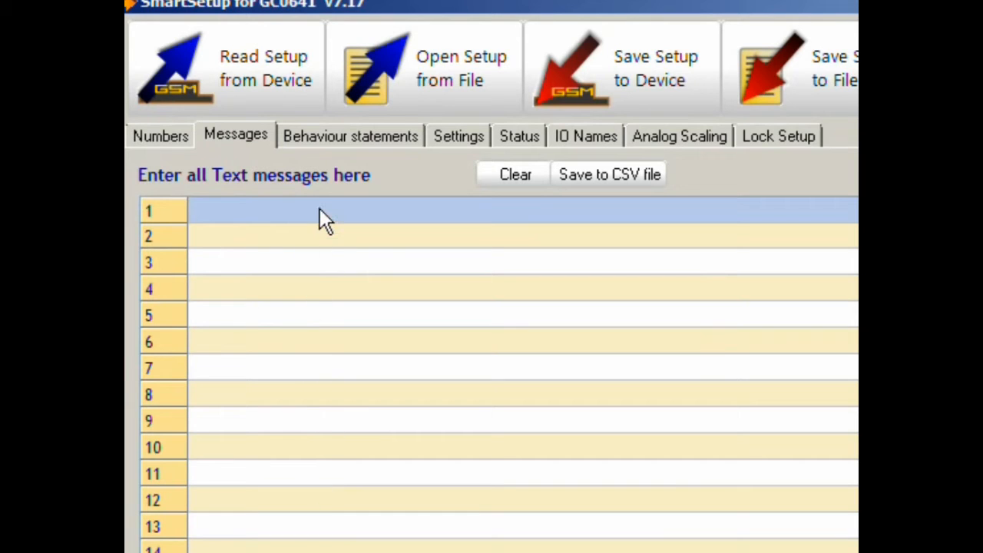
mouse_move(387, 231)
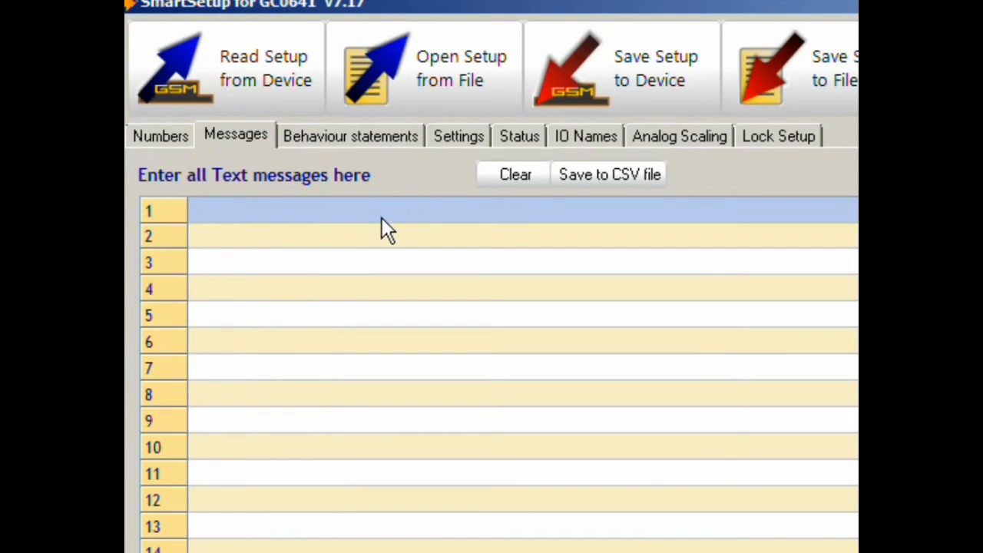
mouse_move(832, 150)
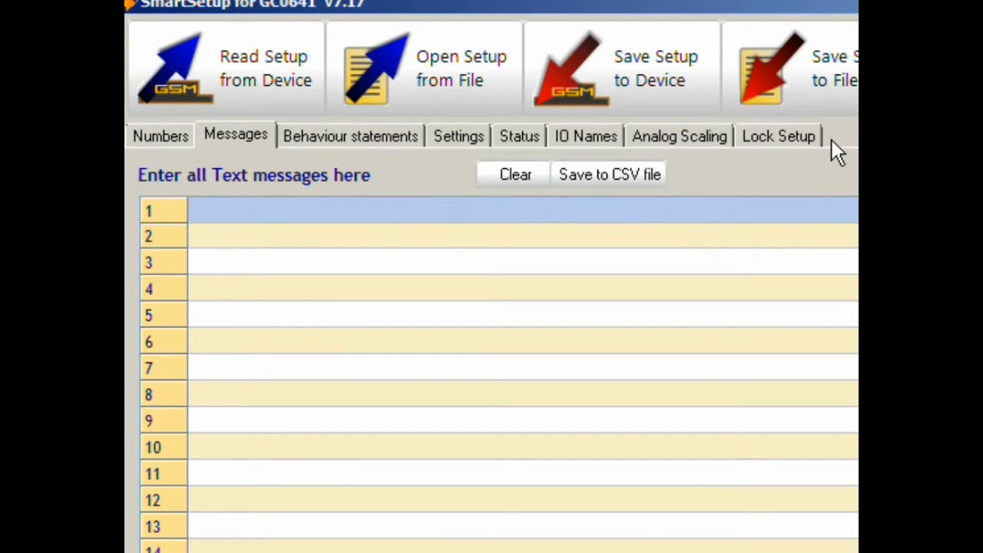
mouse_move(350, 154)
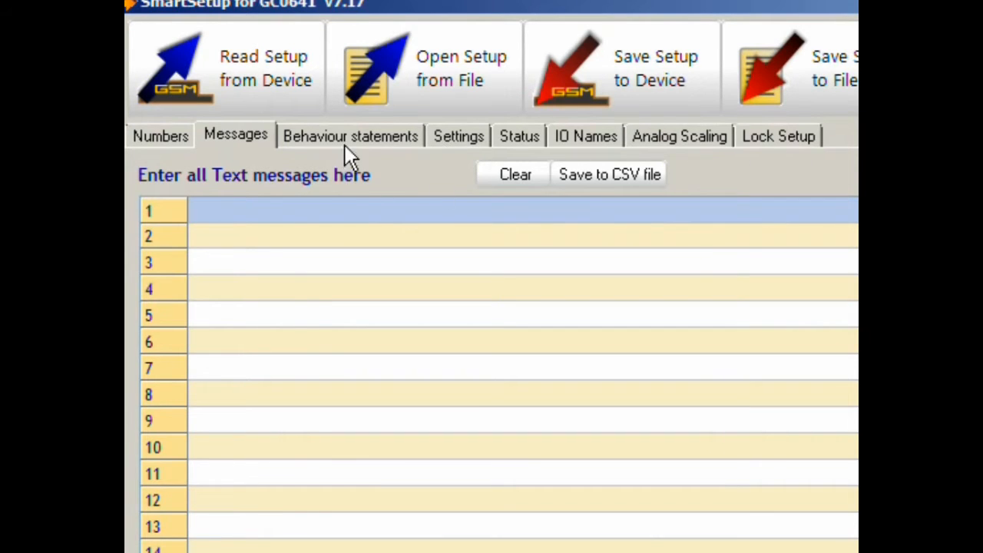
left_click(350, 135)
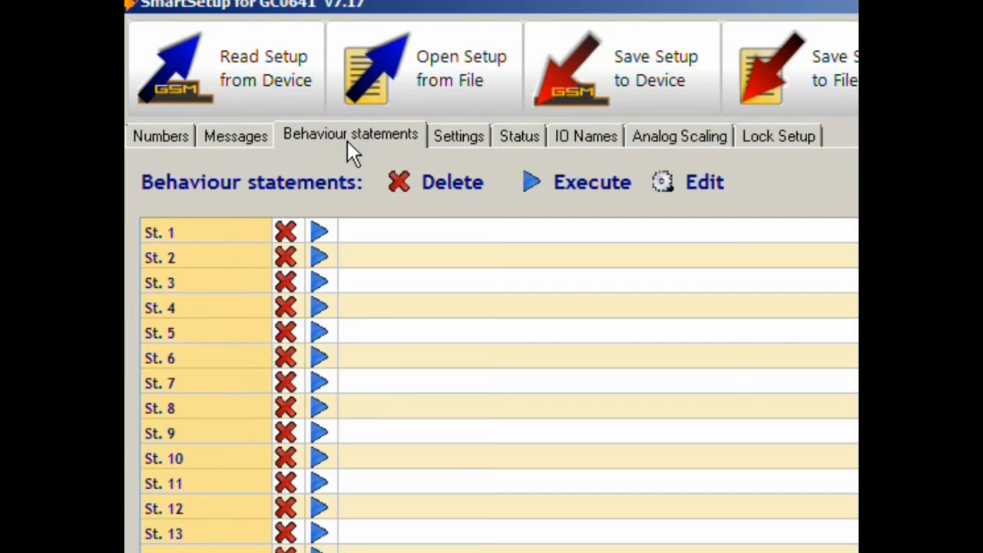
mouse_move(390, 247)
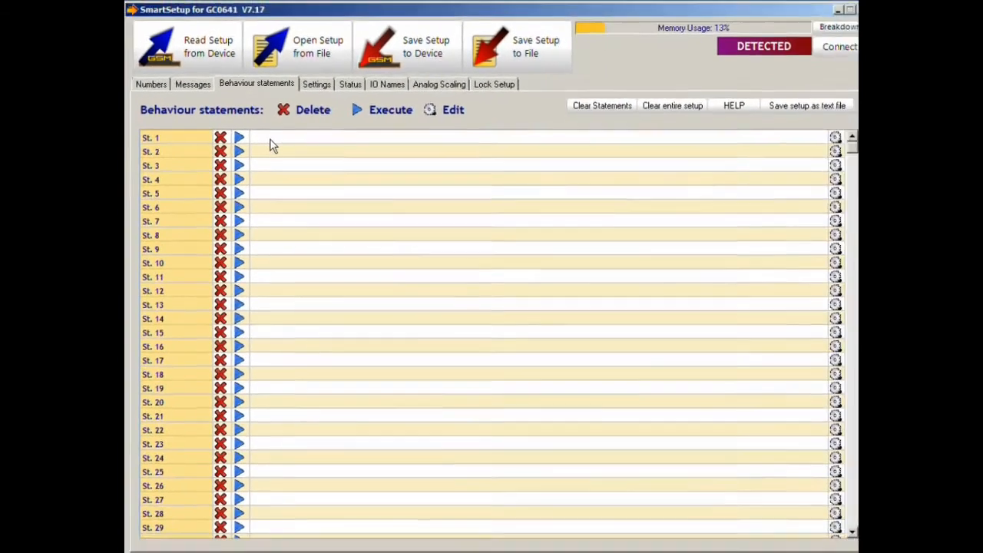
- Open statement 1's Behaviour Configuration and look through the available THEN actions
left_click(835, 137)
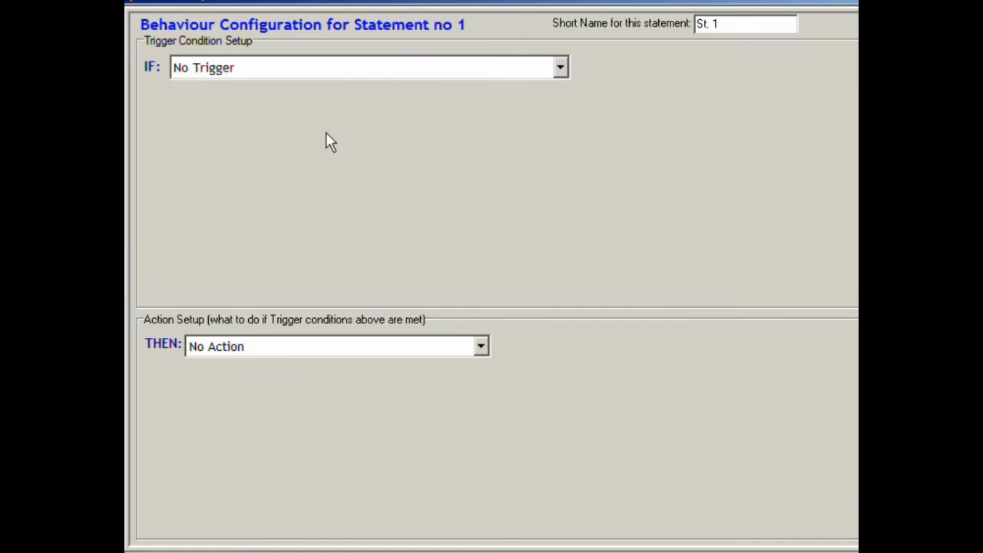
mouse_move(130, 92)
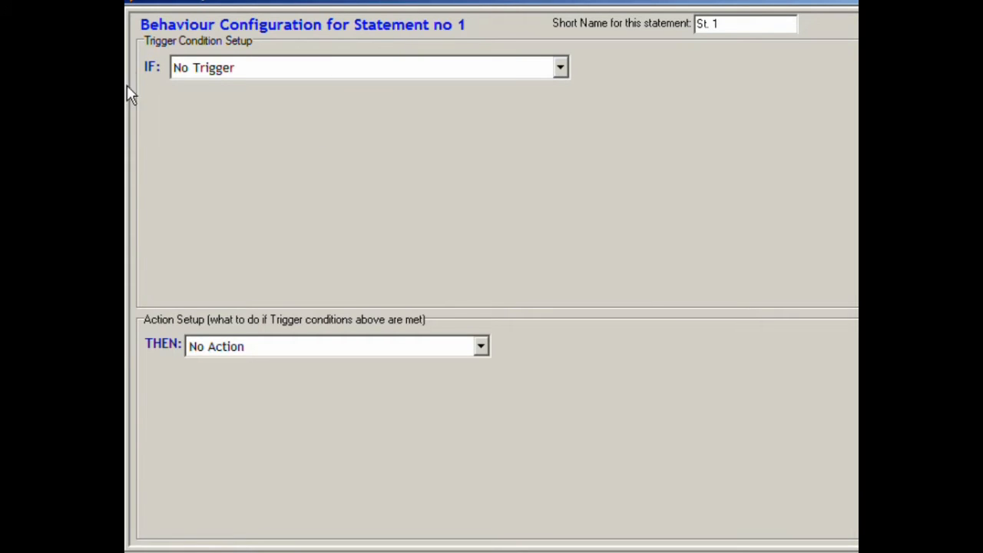
mouse_move(167, 351)
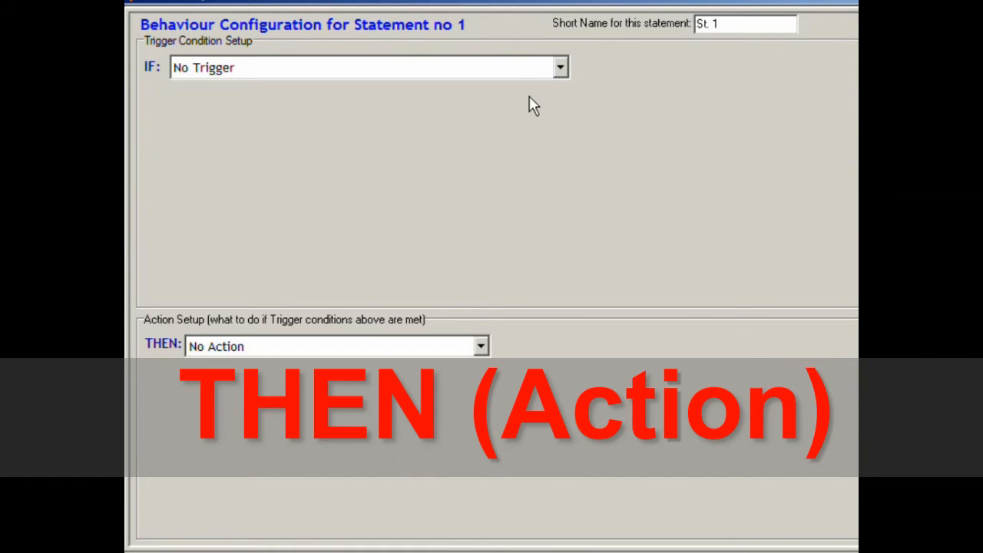
left_click(559, 68)
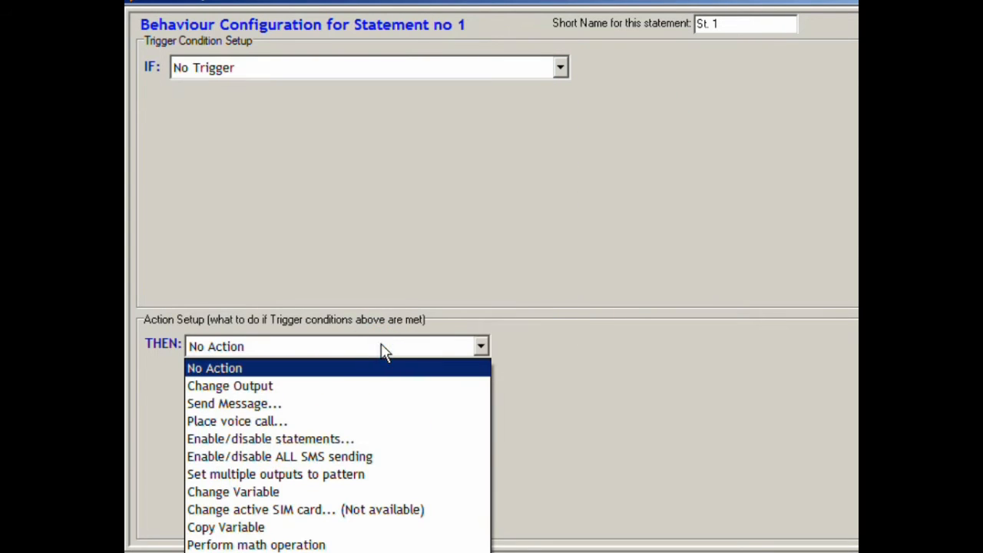
mouse_move(335, 362)
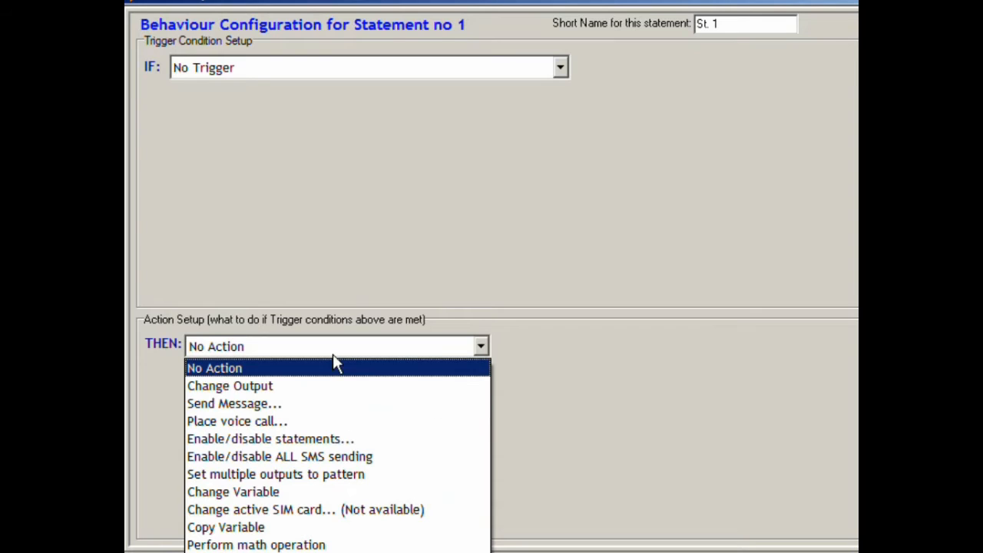
mouse_move(531, 129)
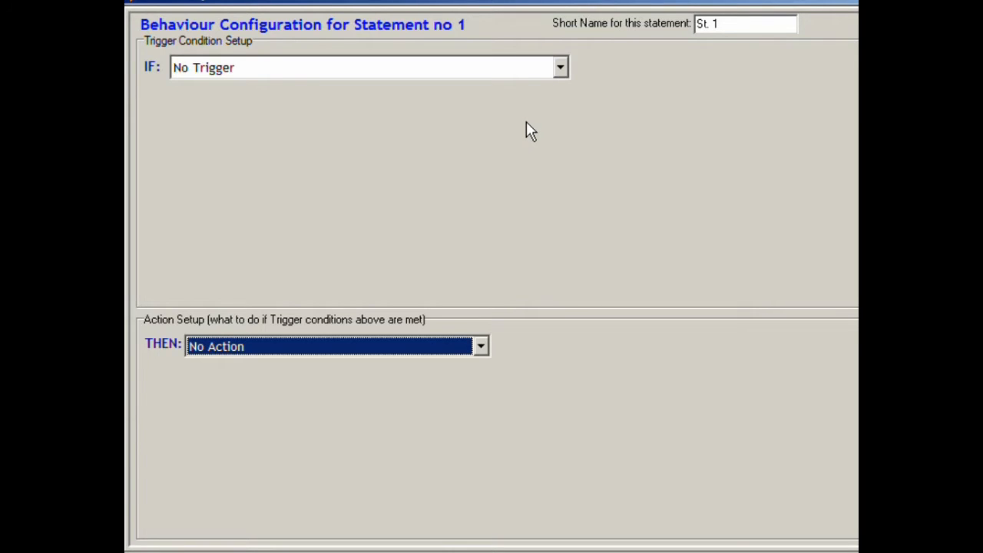
- Make statement 1's IF condition an input trigger on Input 1
left_click(559, 67)
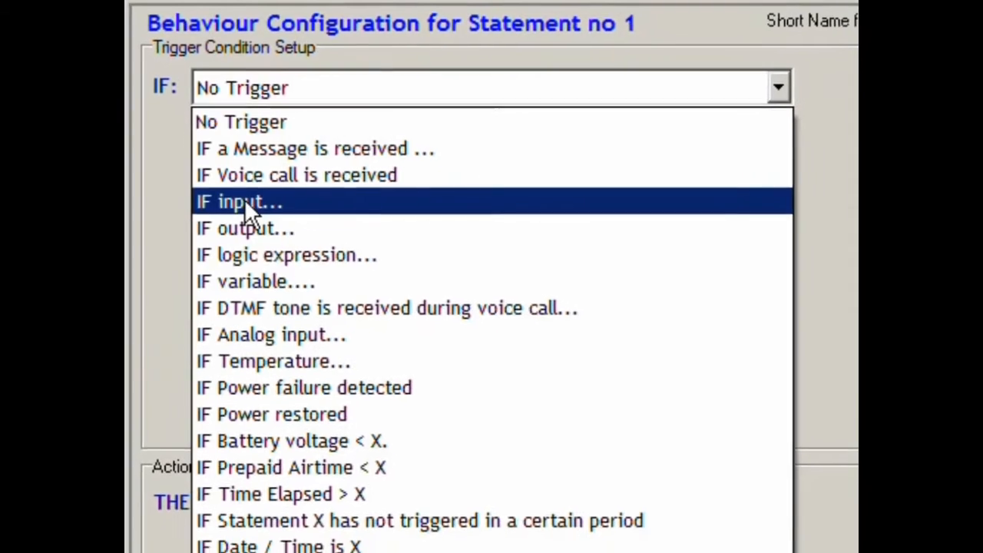
left_click(240, 201)
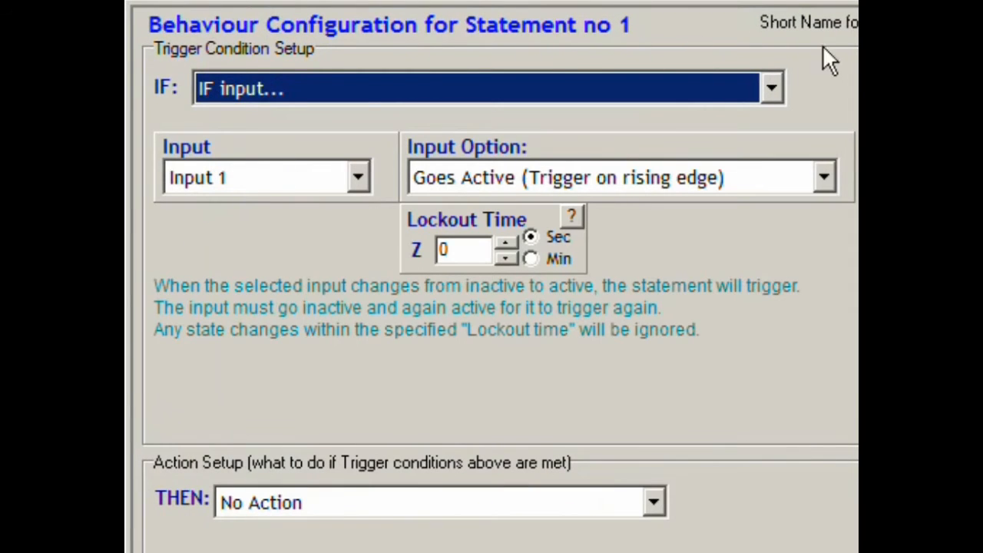
mouse_move(376, 192)
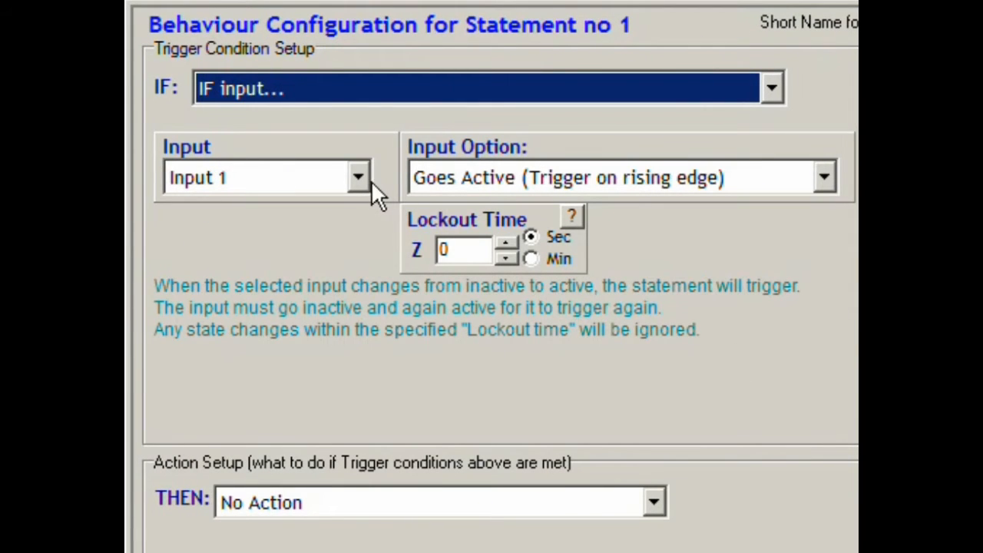
left_click(356, 177)
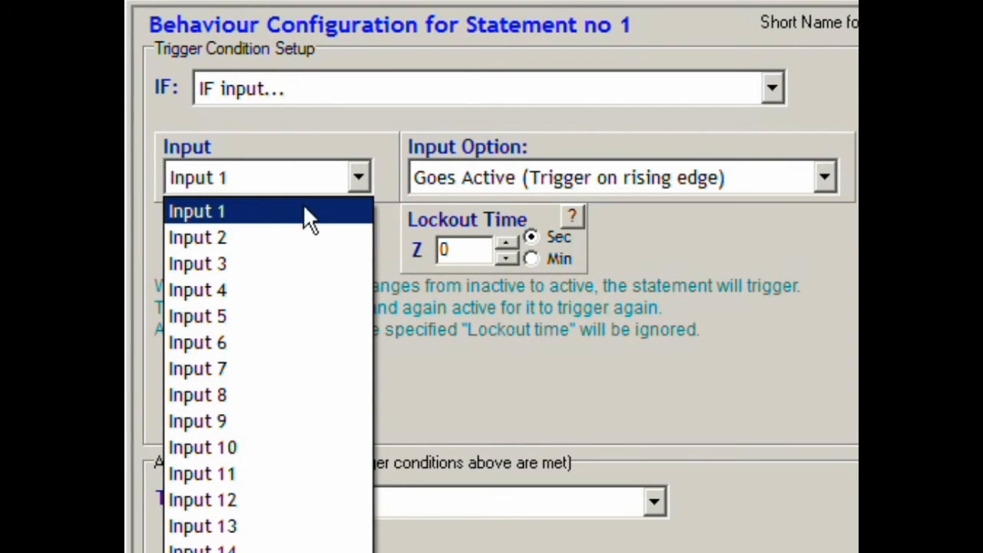
left_click(197, 211)
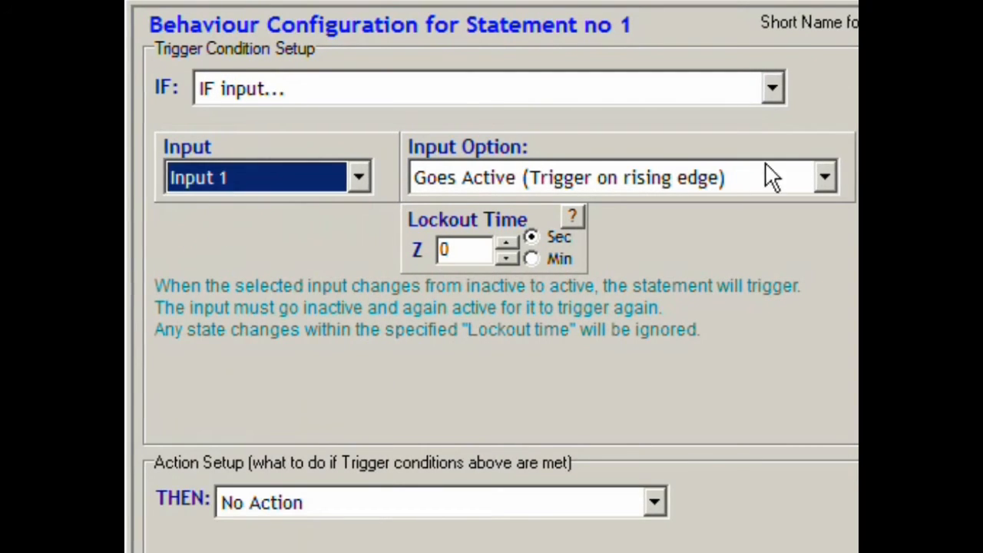
mouse_move(479, 153)
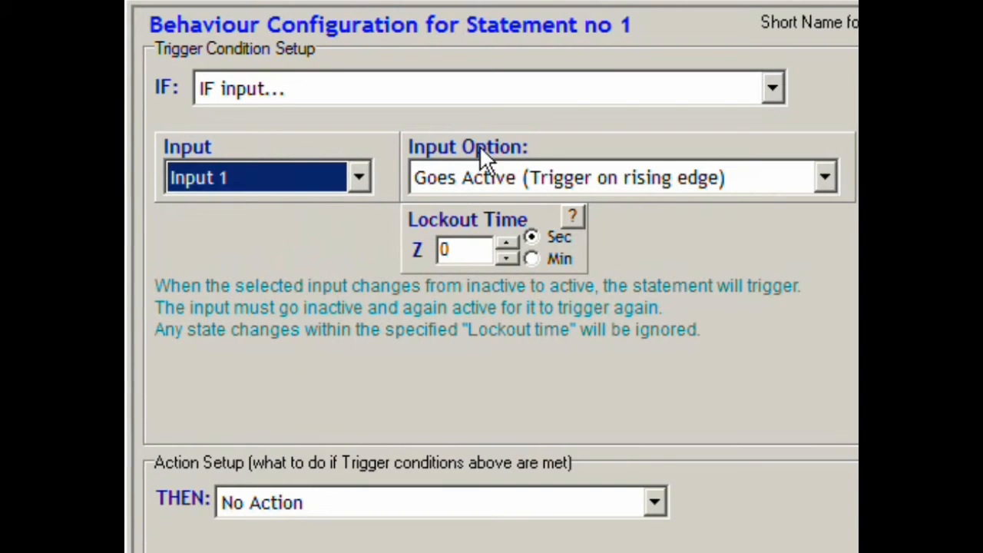
mouse_move(823, 185)
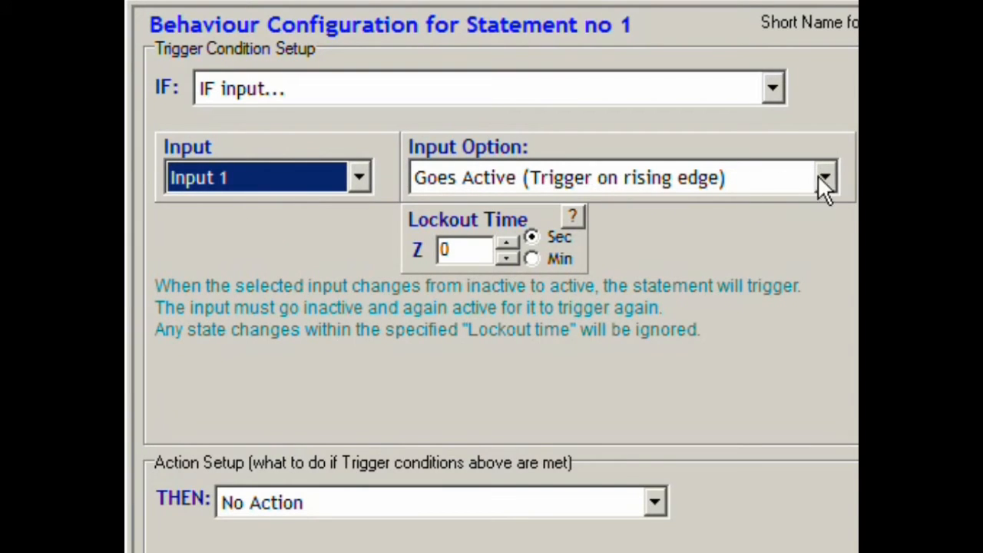
- Choose 'Goes Active, remaining active for longer than...' with an input time of 5 seconds
left_click(824, 179)
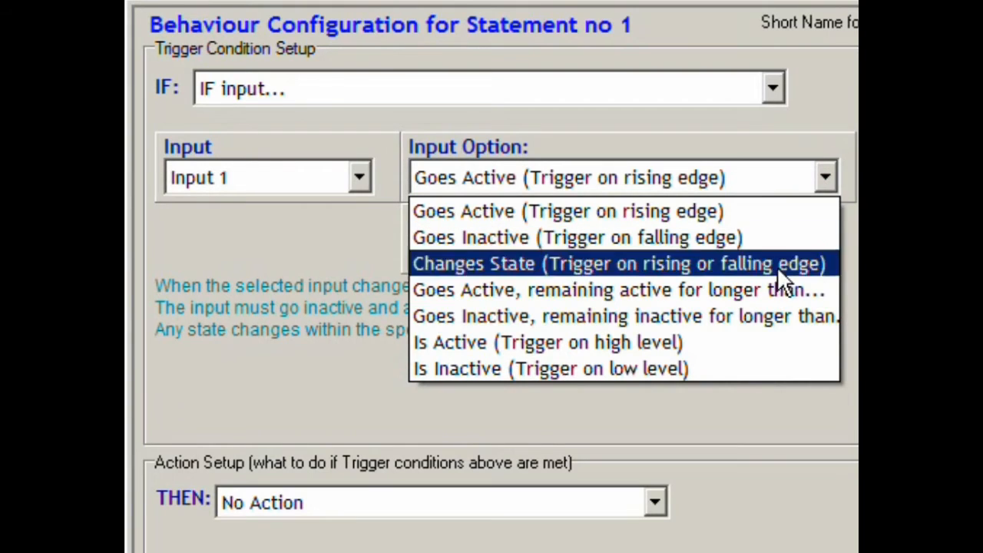
mouse_move(645, 289)
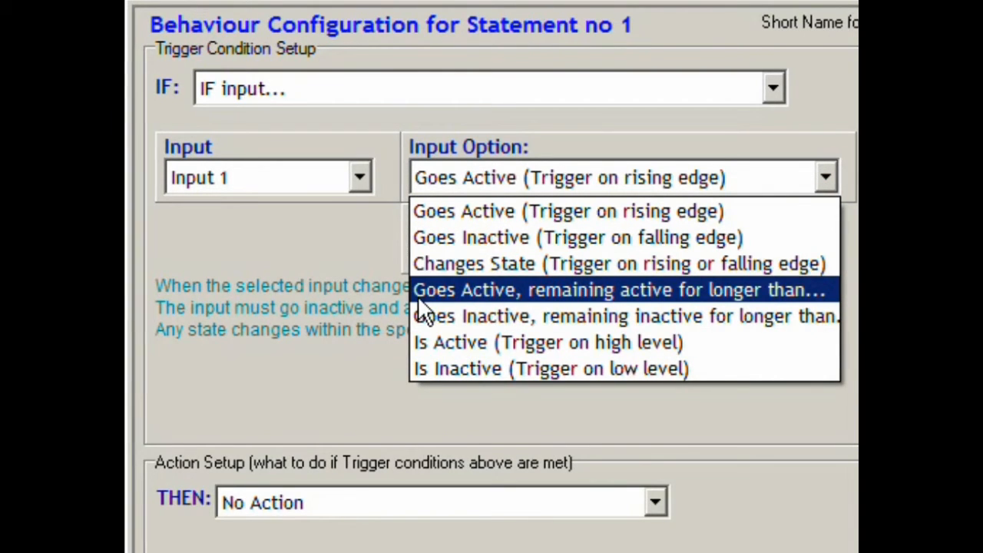
mouse_move(599, 299)
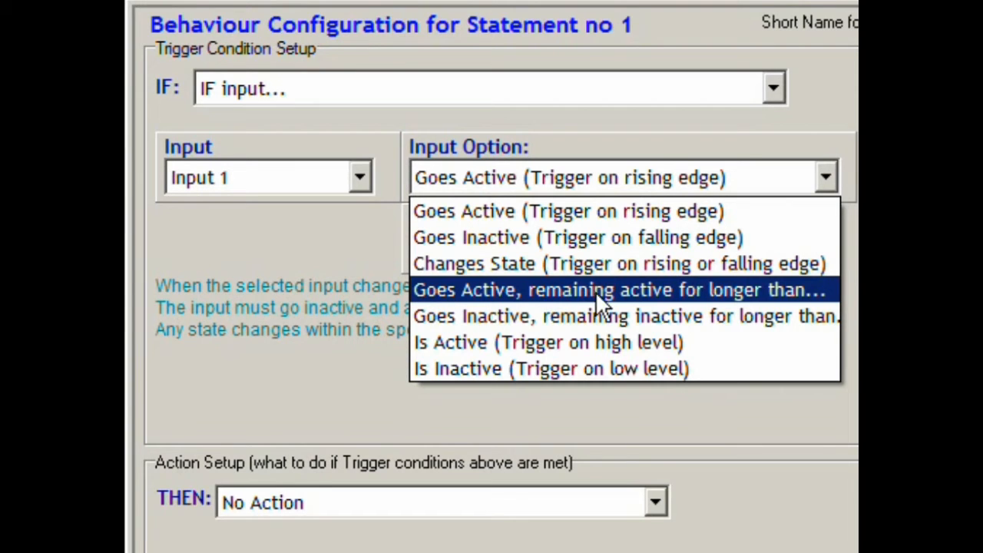
mouse_move(775, 299)
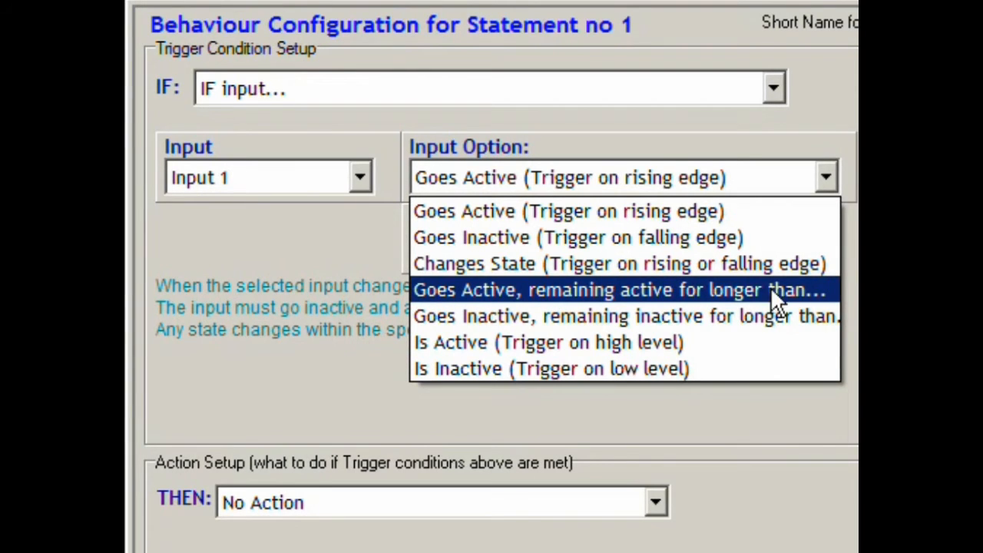
left_click(620, 289)
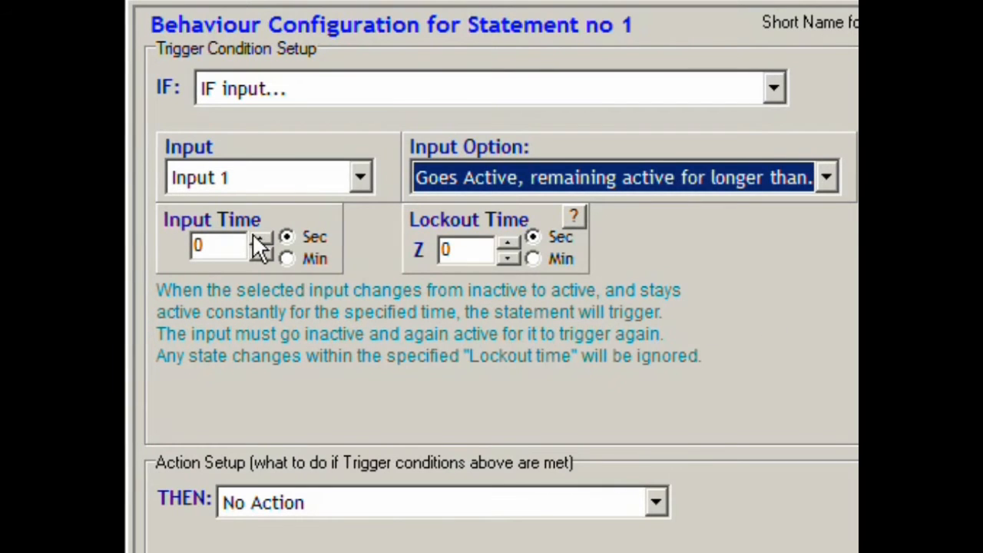
left_click(261, 237)
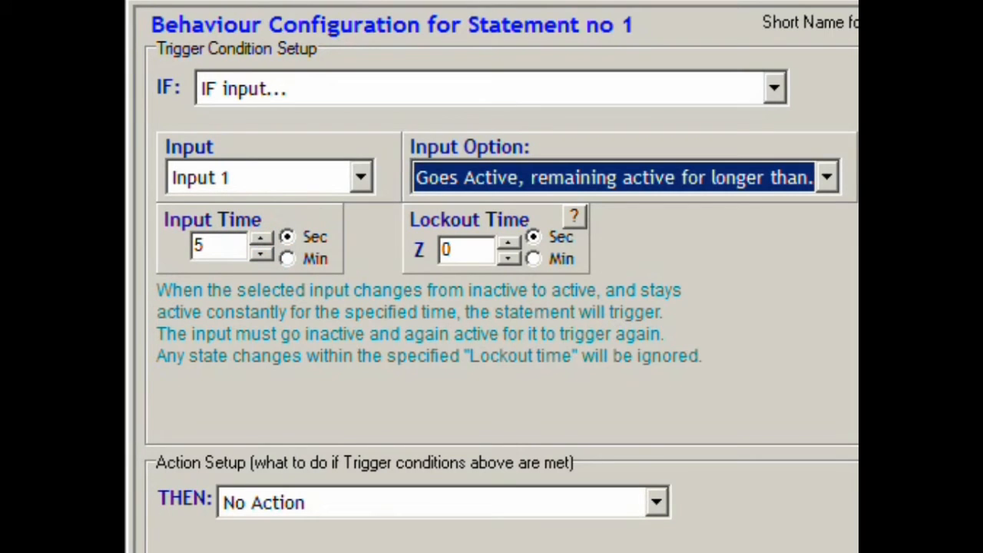
mouse_move(642, 381)
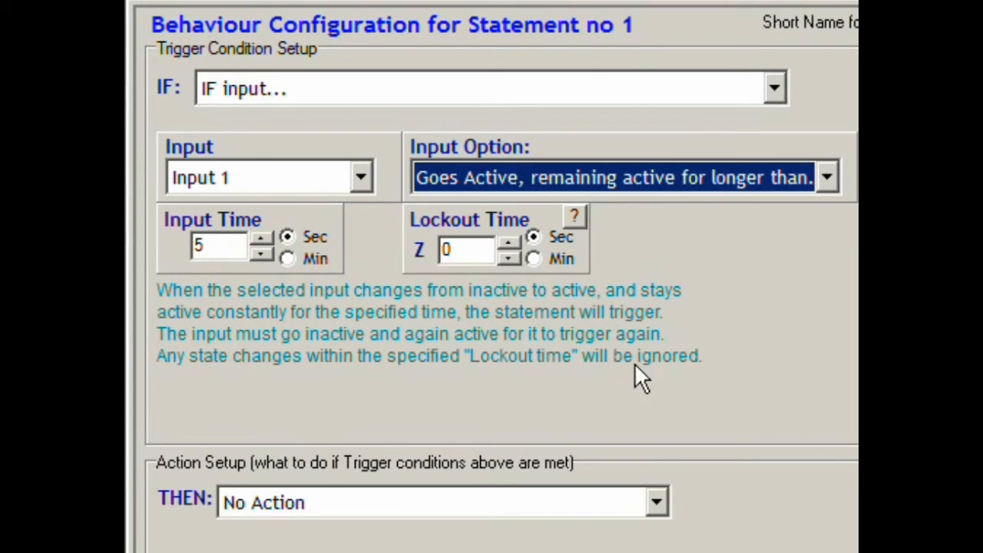
mouse_move(372, 166)
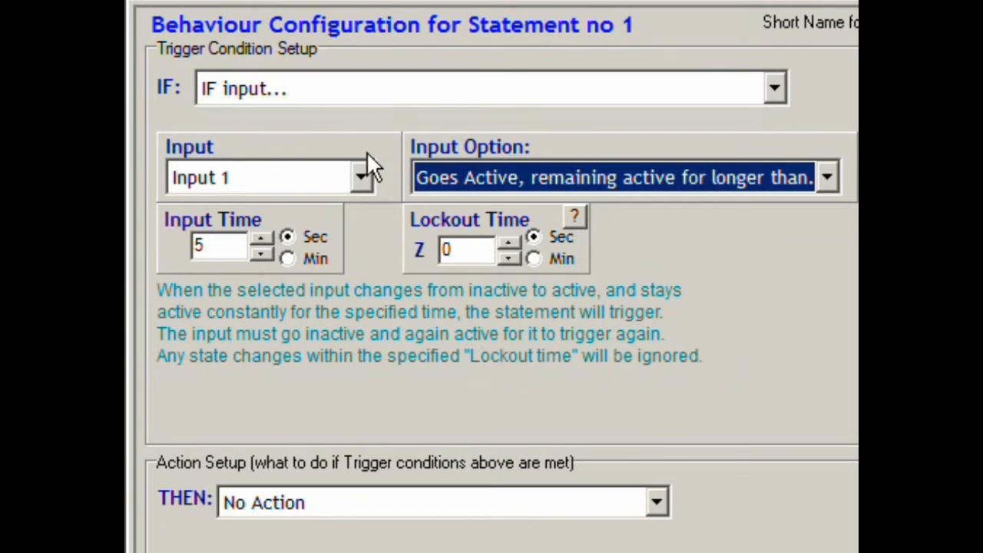
mouse_move(261, 116)
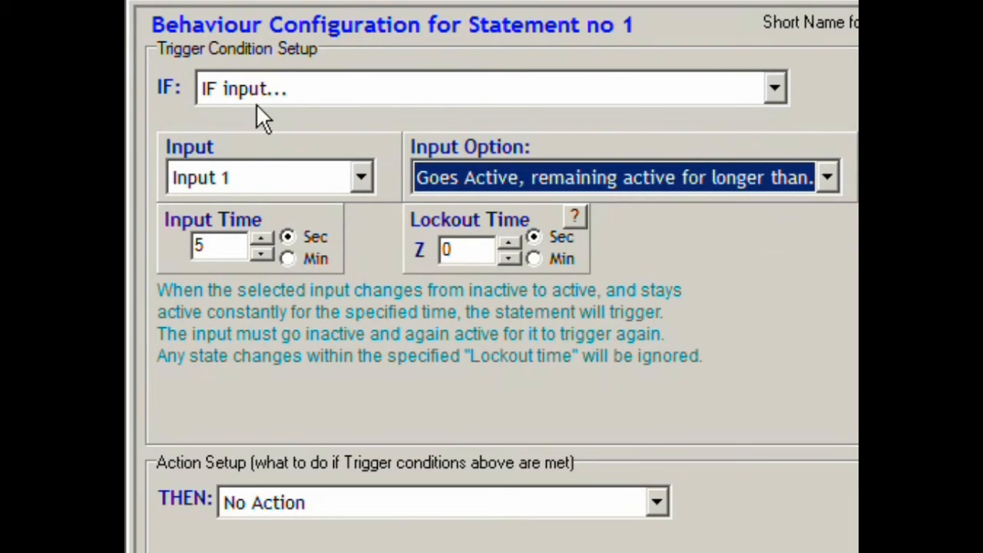
mouse_move(464, 178)
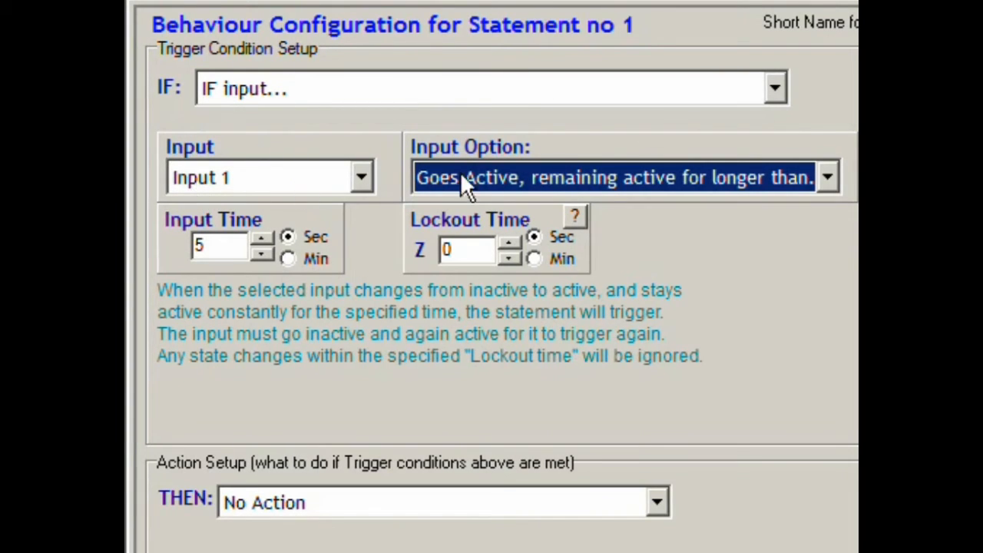
mouse_move(683, 188)
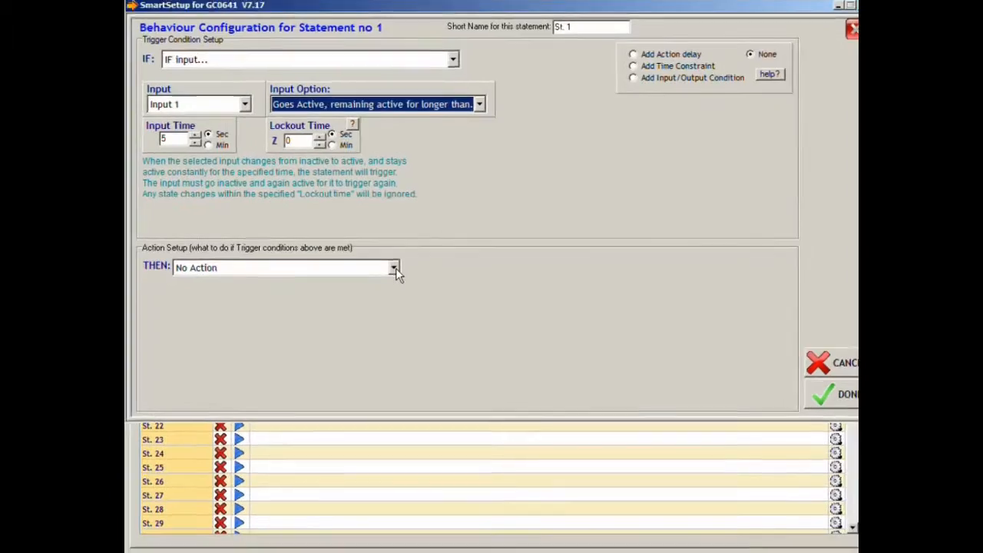
- Set the THEN action to Send Message, plain text by SMS to specific recipients
left_click(393, 267)
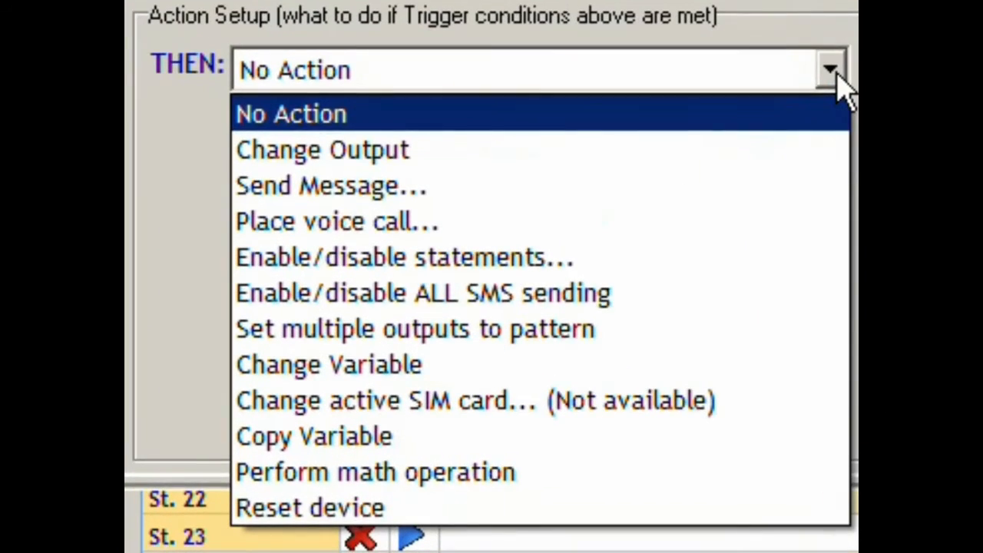
mouse_move(694, 473)
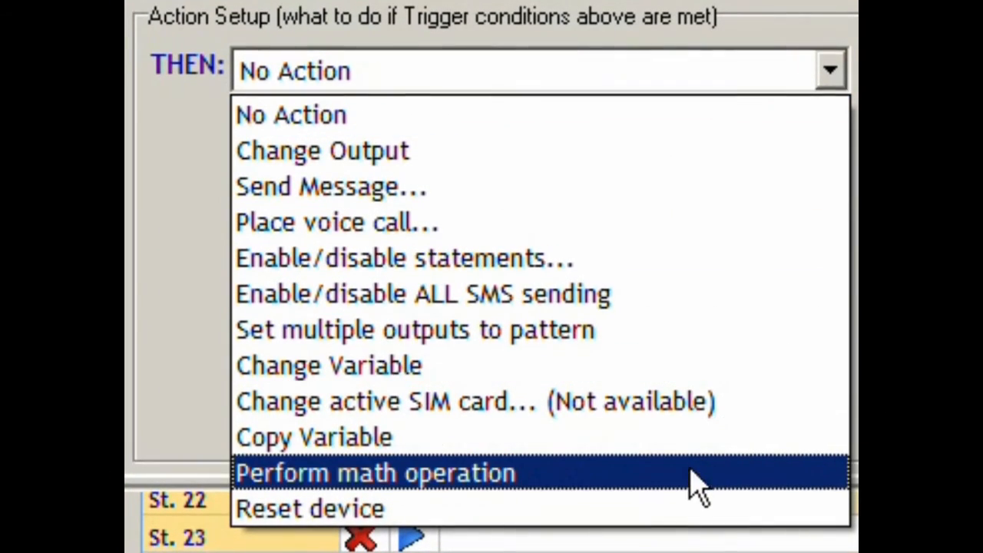
mouse_move(653, 188)
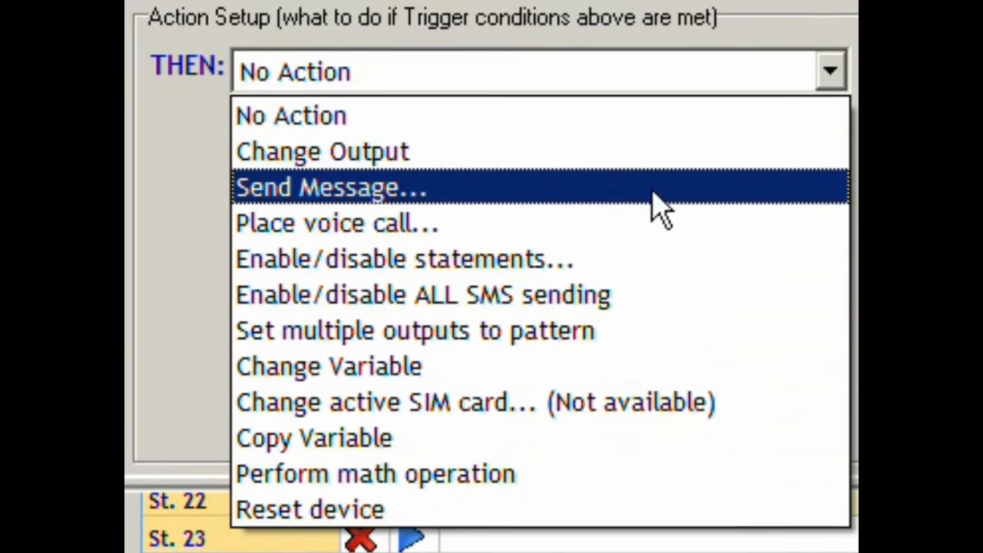
left_click(331, 188)
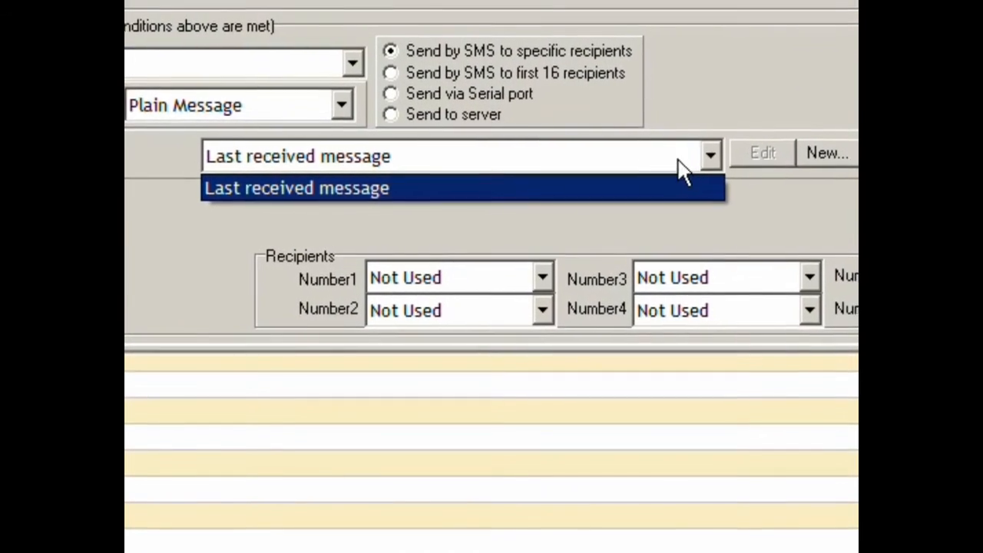
left_click(724, 249)
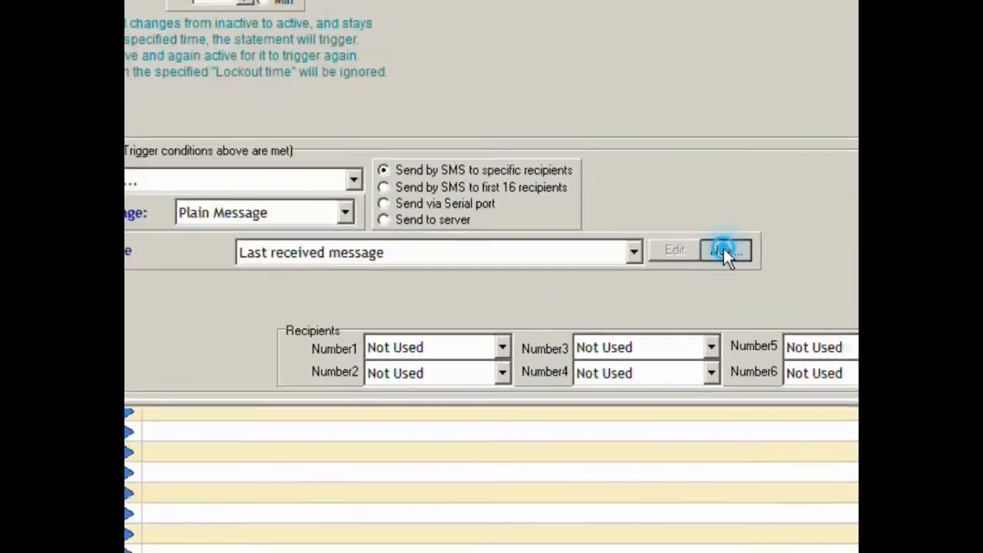
- Create the new message 'The input was activated!' as the statement's message
left_click(725, 249)
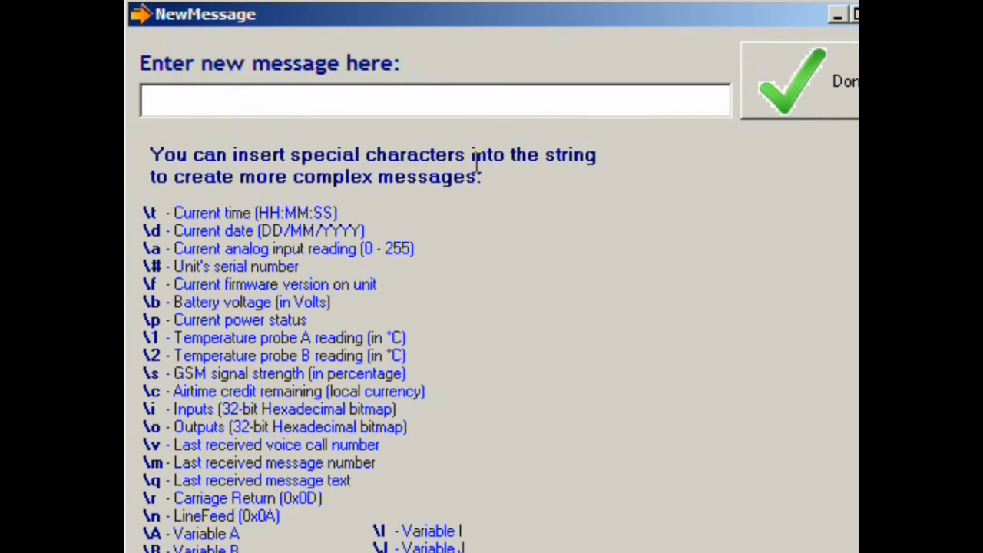
type("The input w")
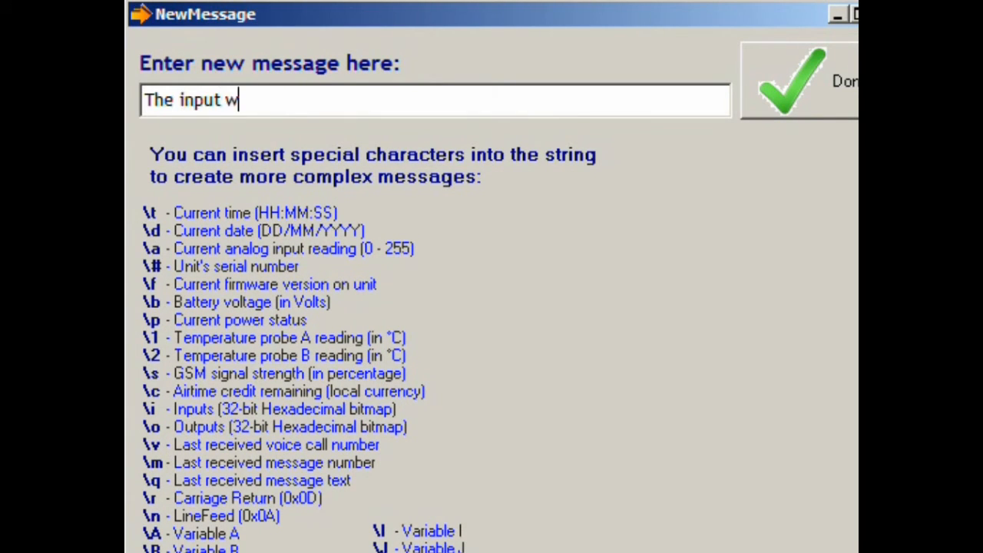
type("as activat")
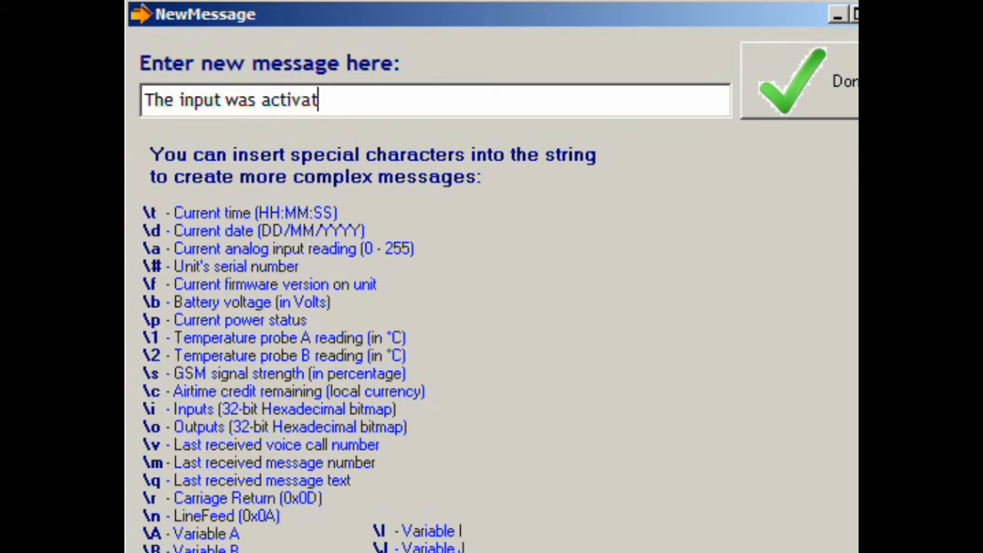
type("ed!")
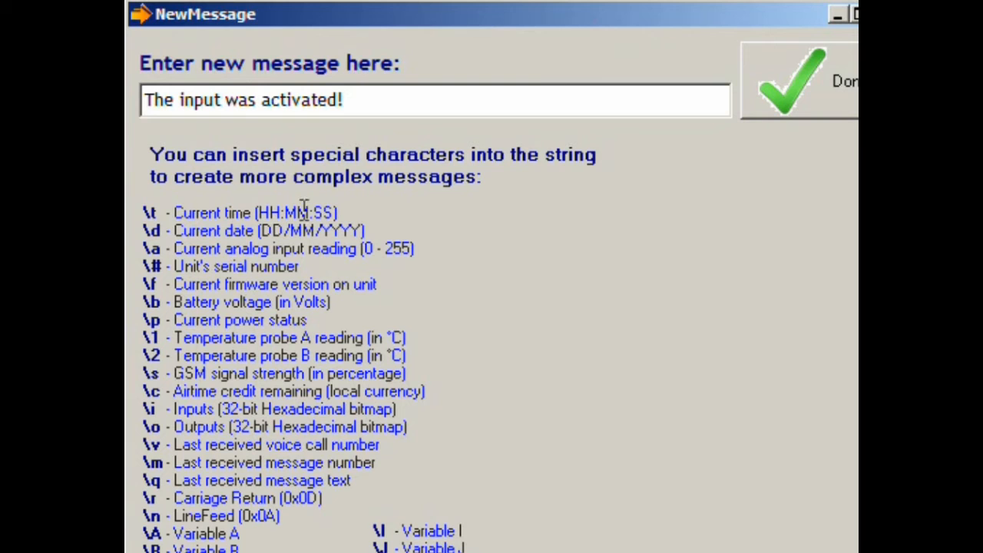
mouse_move(545, 551)
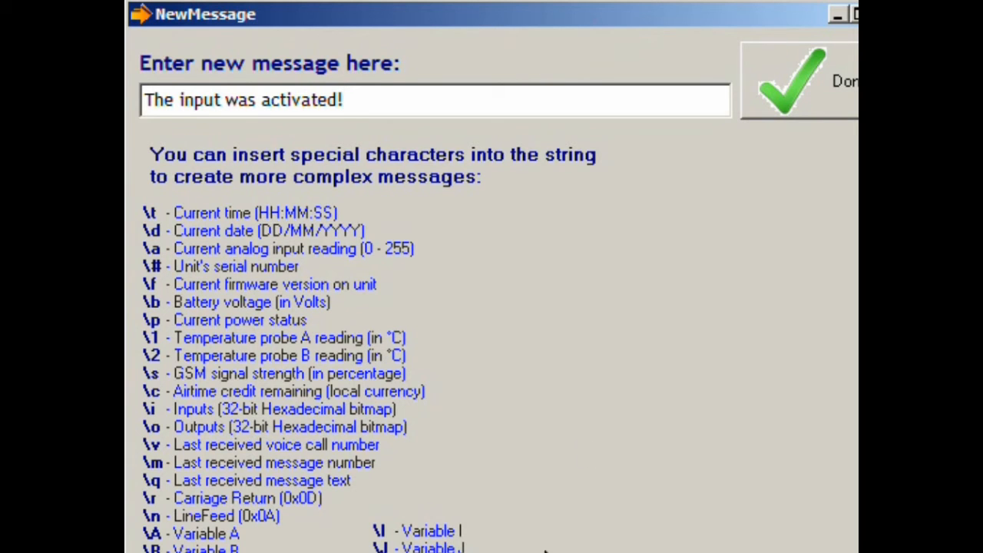
left_click(792, 79)
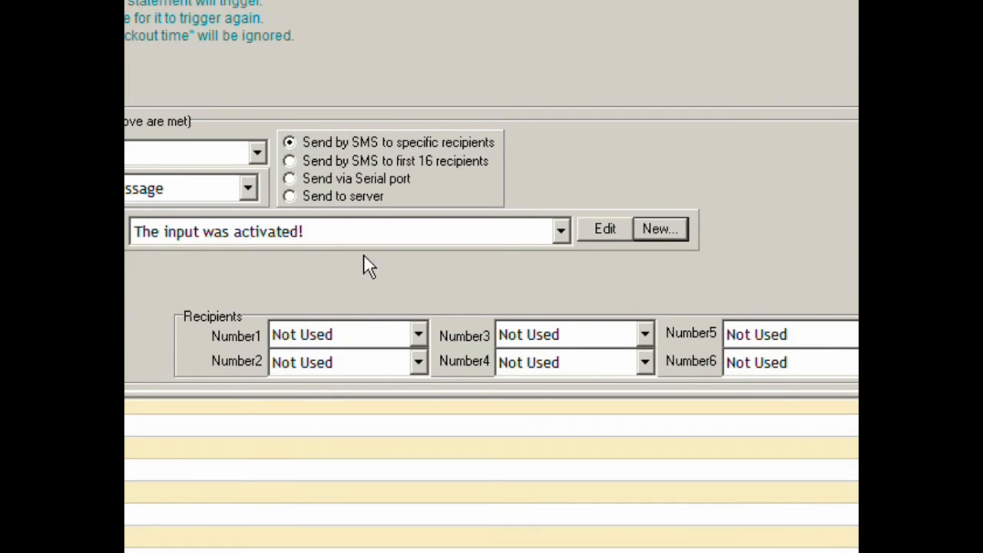
mouse_move(422, 341)
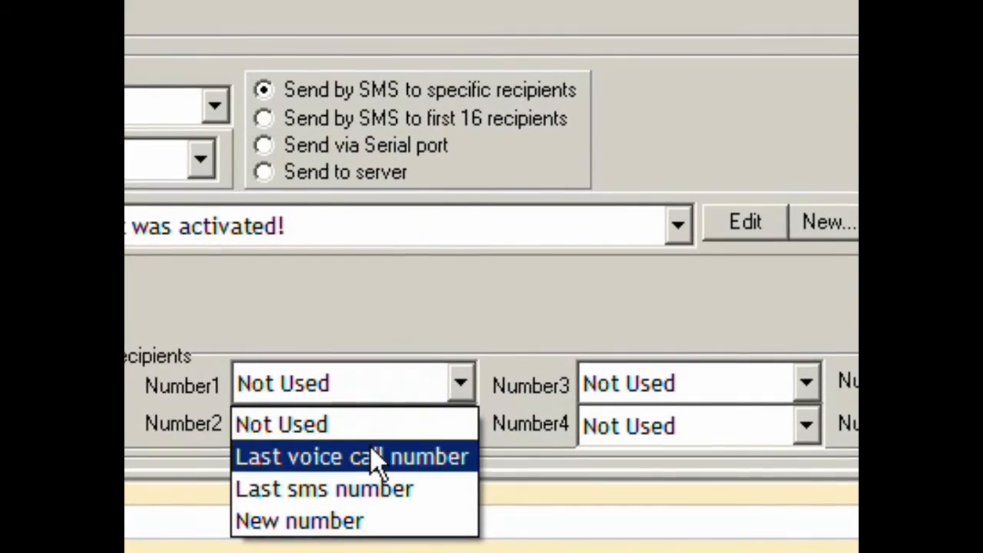
mouse_move(350, 519)
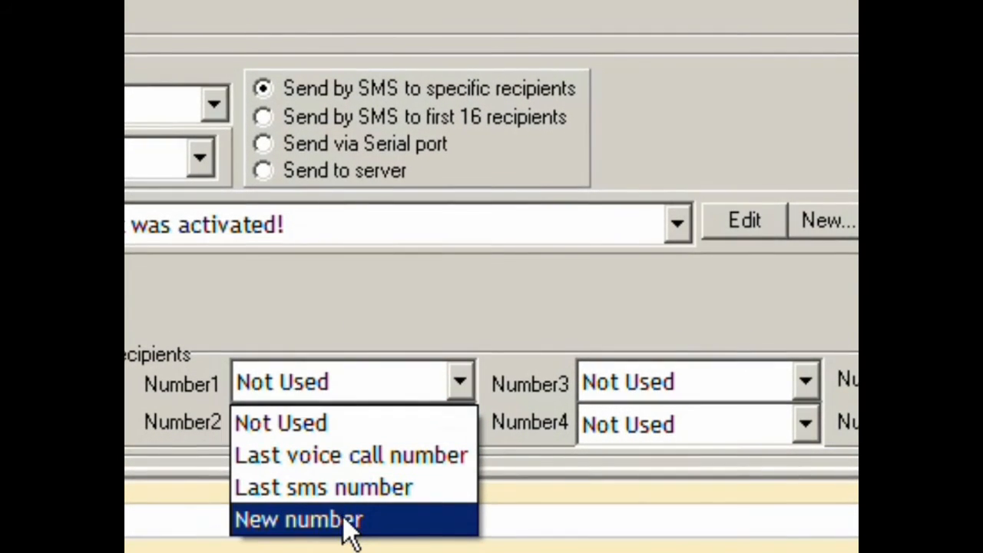
- Add a new number 0877 named Steve as the first recipient
left_click(300, 519)
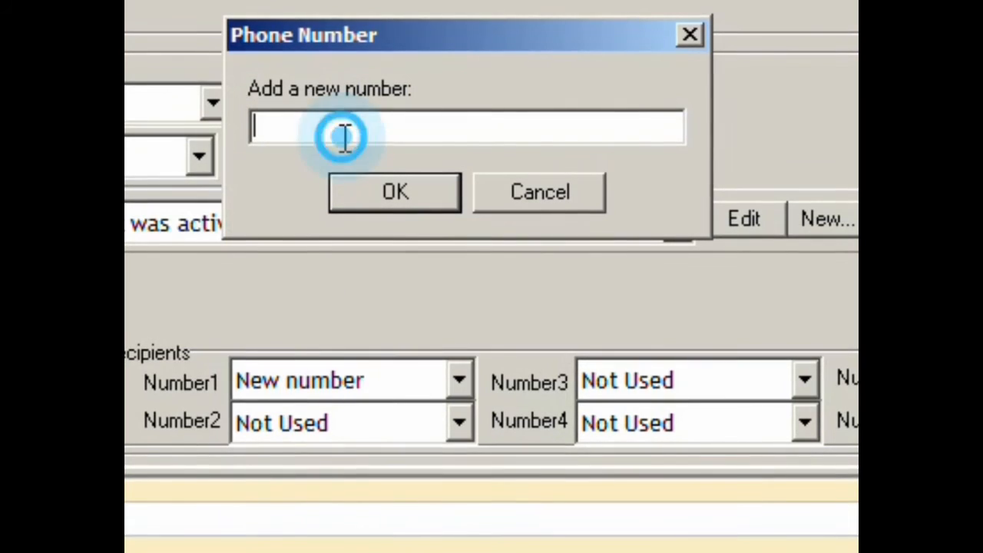
type("Ste")
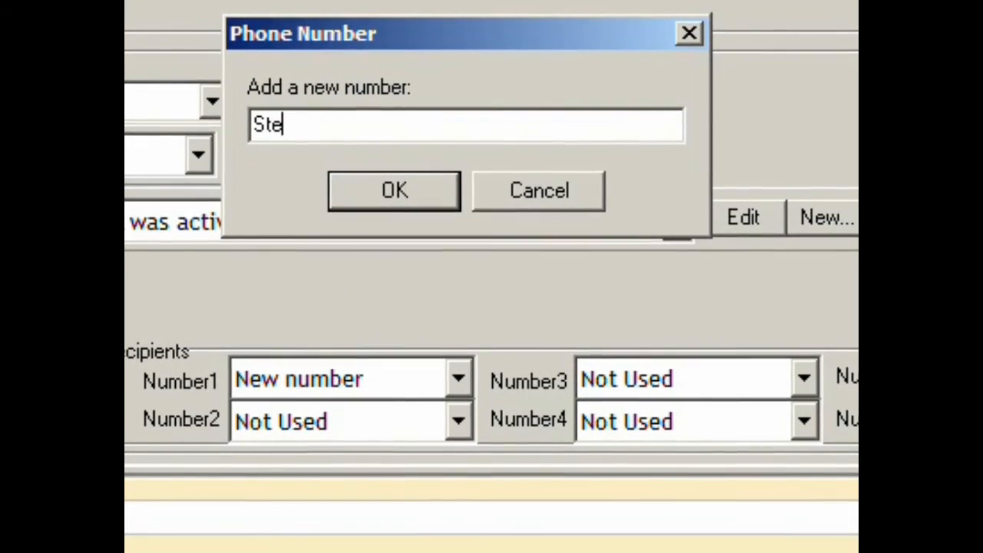
key("Backspace")
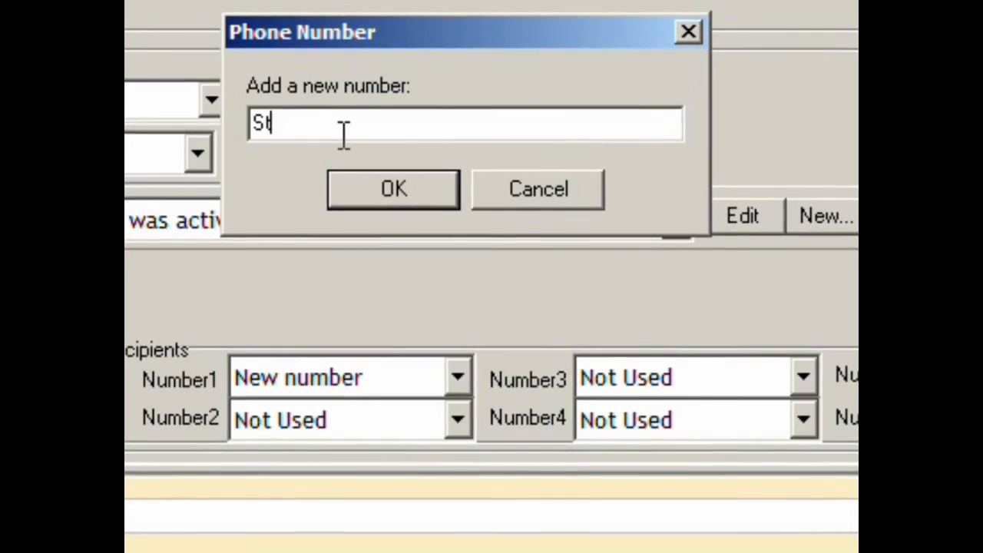
type("0877")
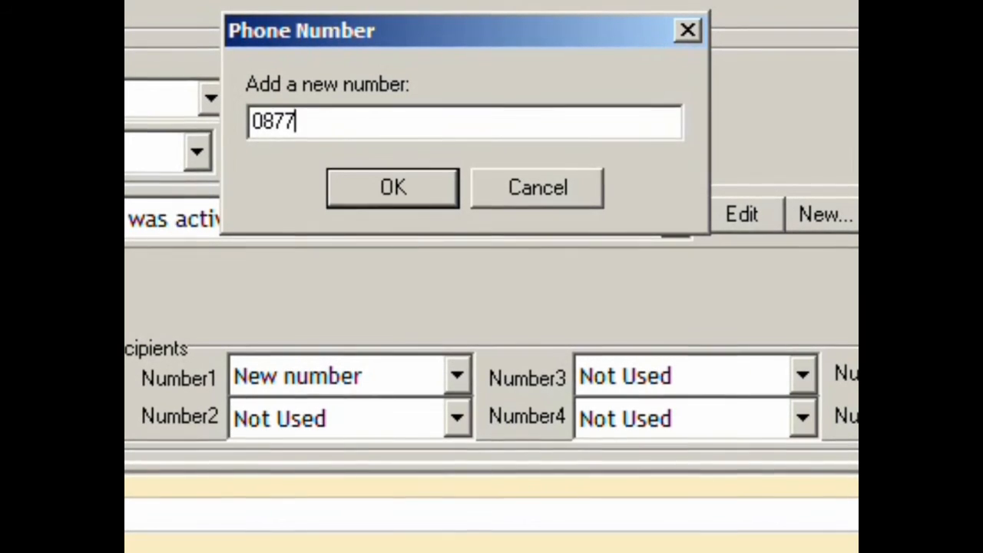
left_click(391, 187)
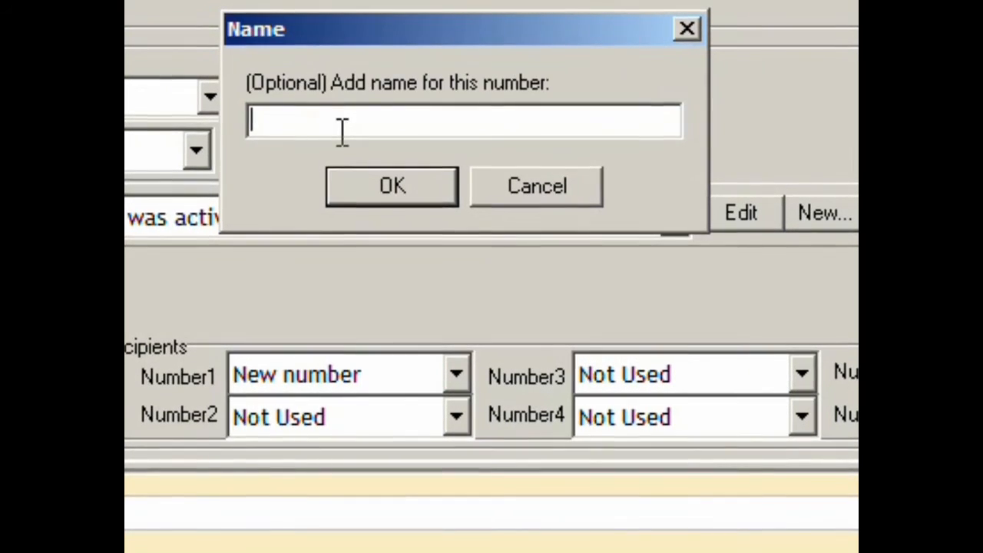
type("Steve")
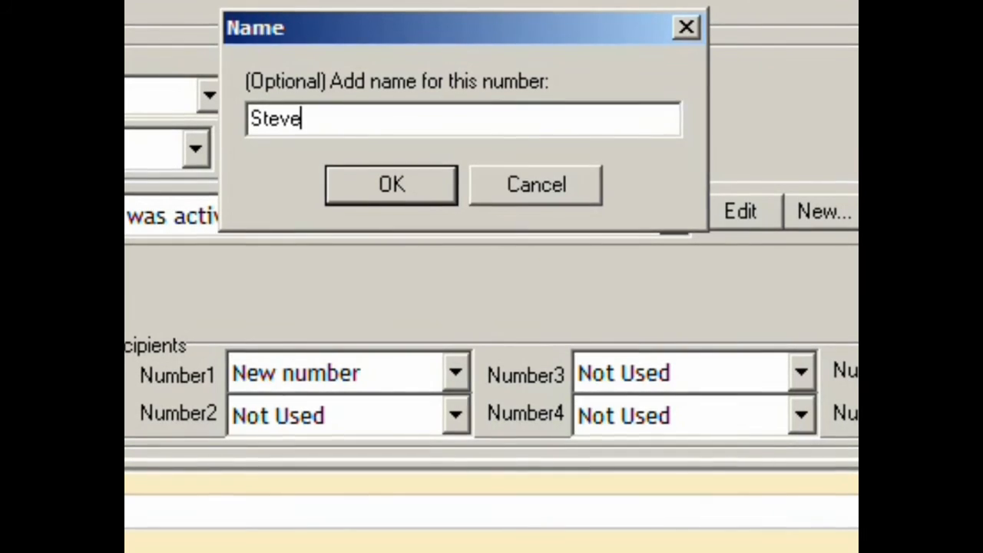
left_click(390, 184)
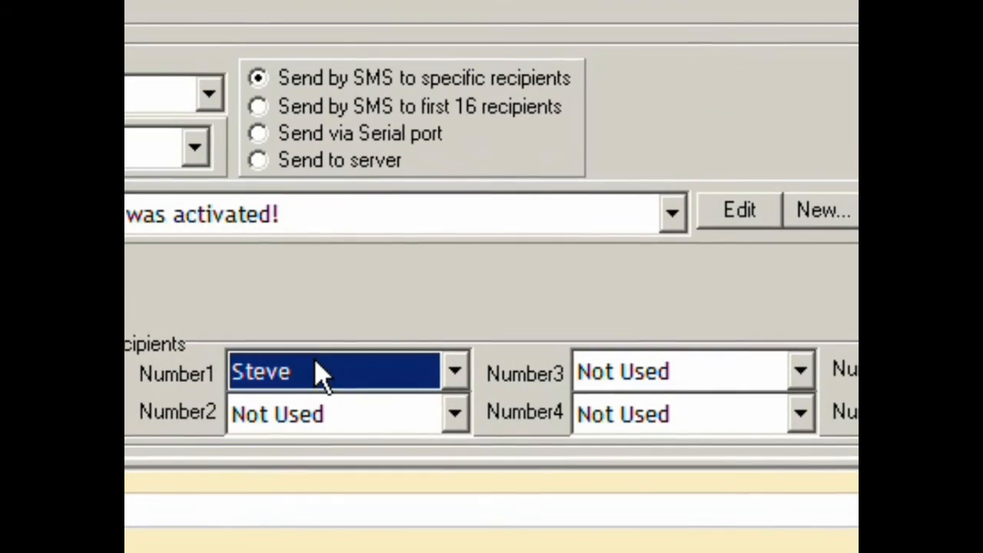
- Add a second new number named Susan as the second recipient
left_click(455, 412)
type("0")
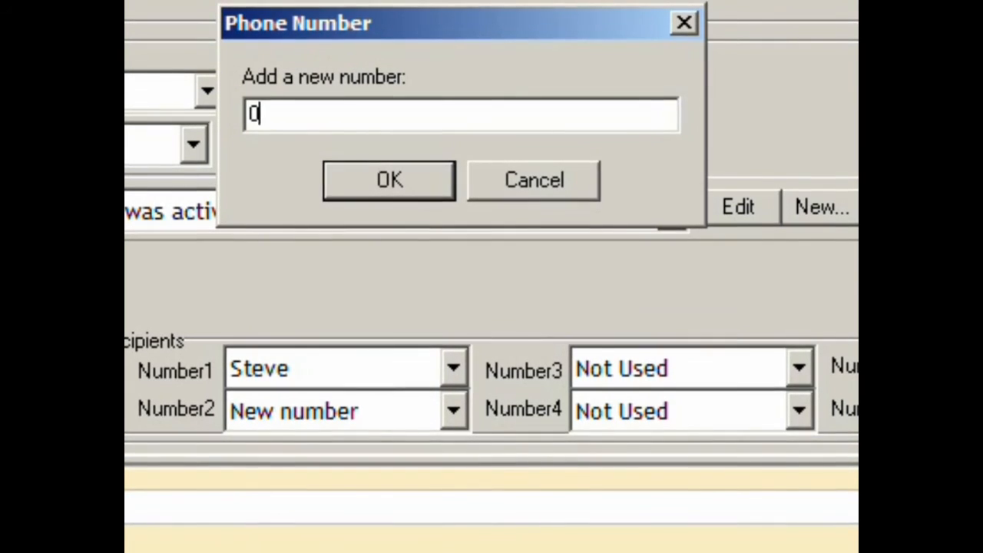
left_click(387, 178)
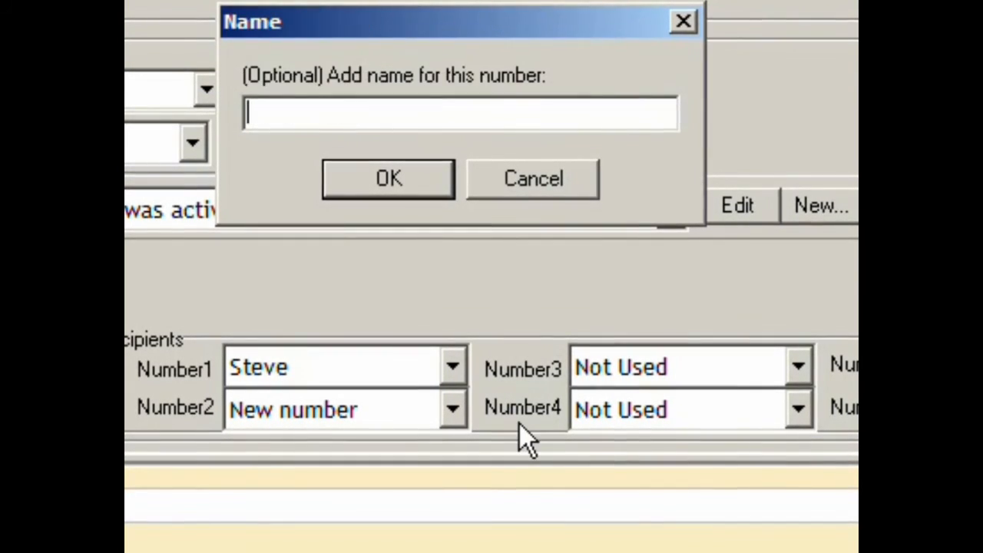
type("Susan")
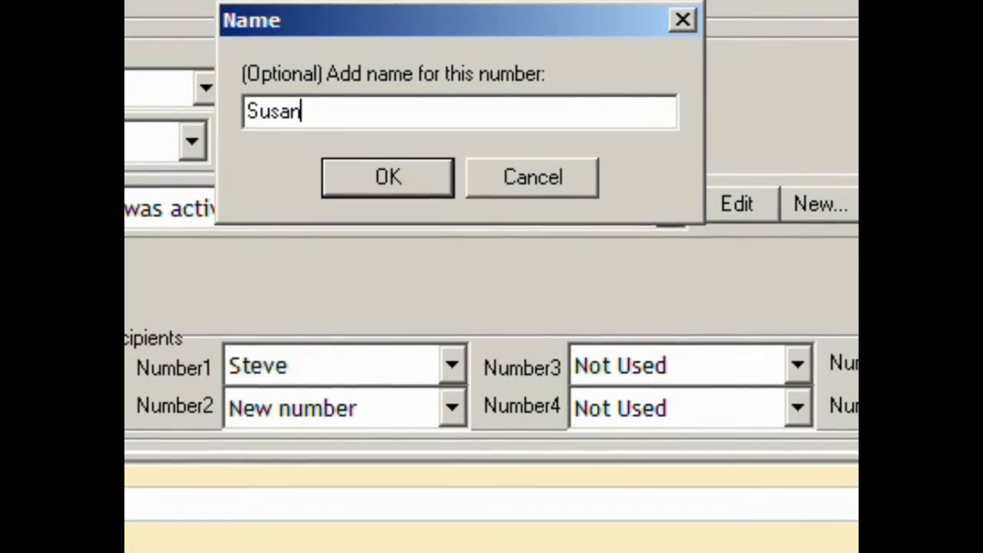
left_click(387, 176)
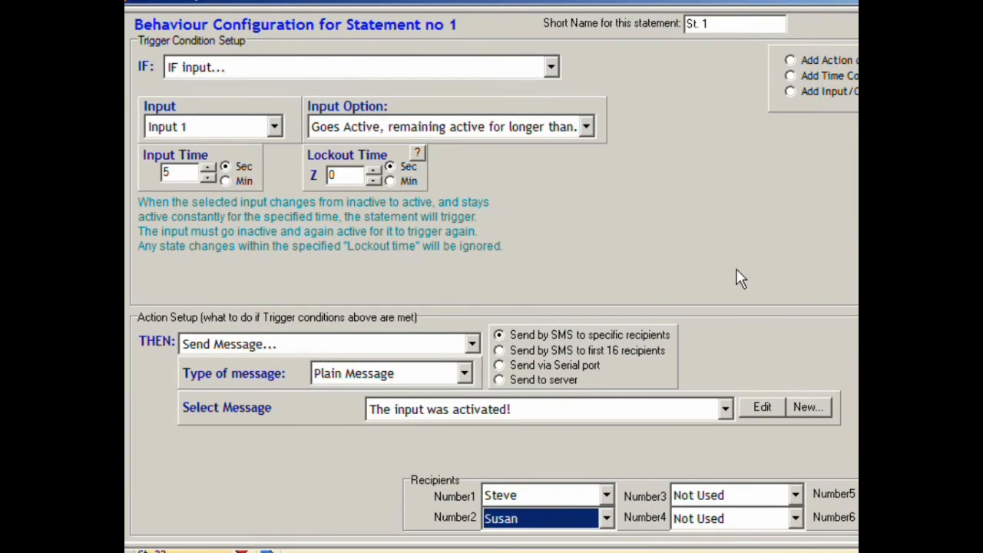
mouse_move(176, 132)
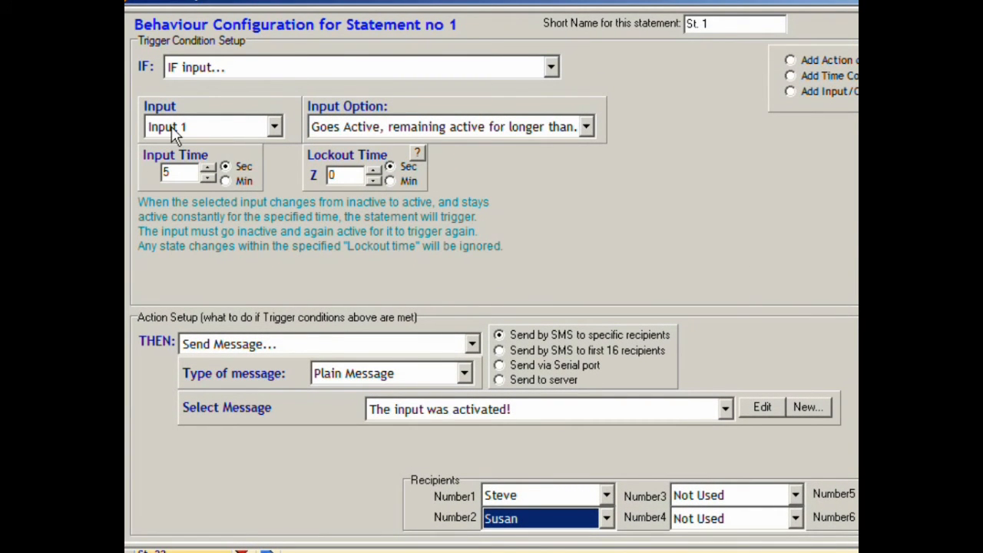
mouse_move(545, 130)
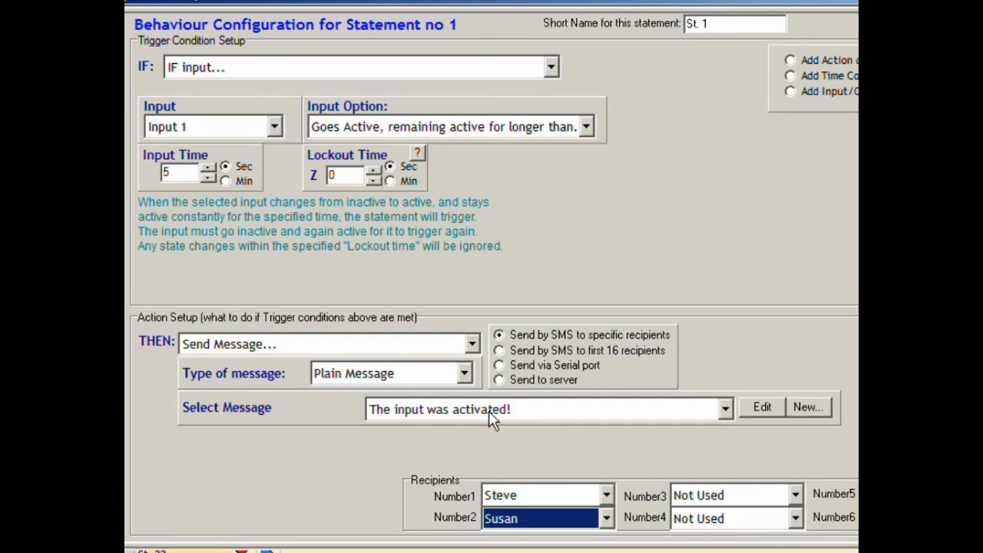
mouse_move(541, 421)
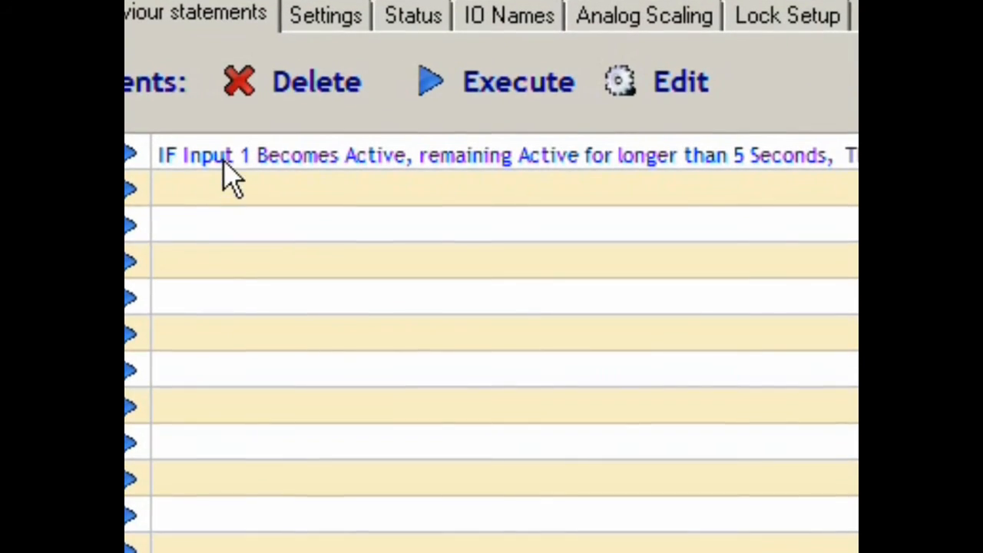
mouse_move(615, 172)
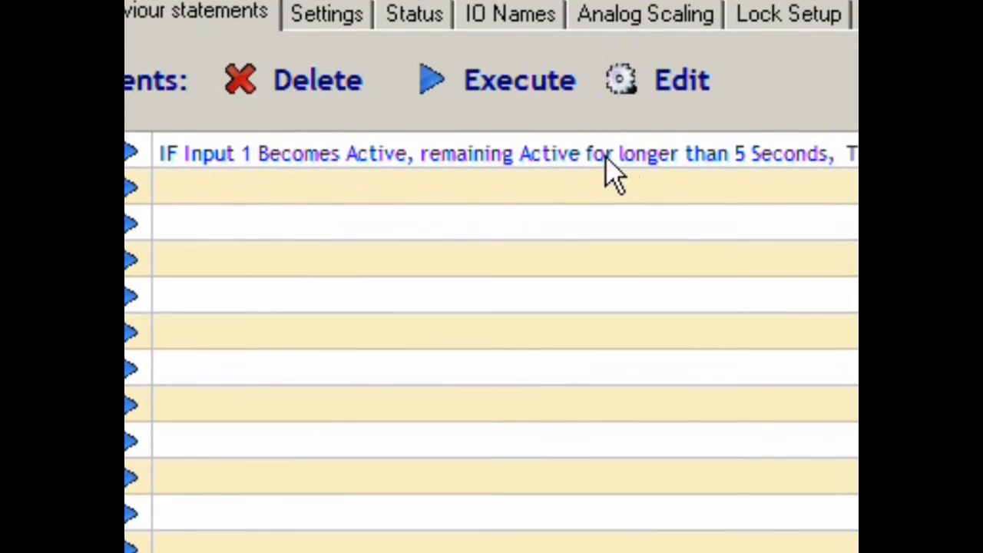
- Scroll right to read statement 1's full SMS action line to Steve and Susan
scroll("right", 3)
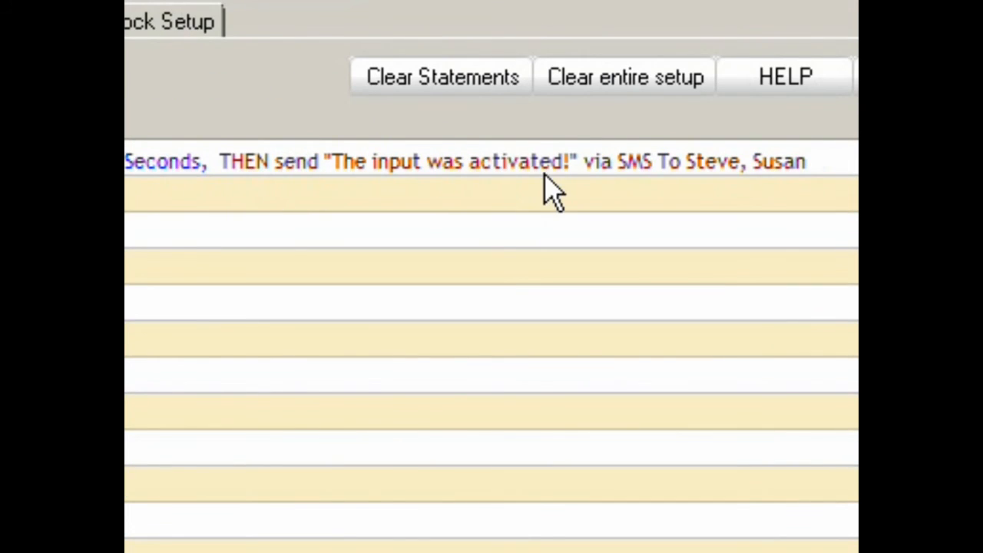
mouse_move(811, 181)
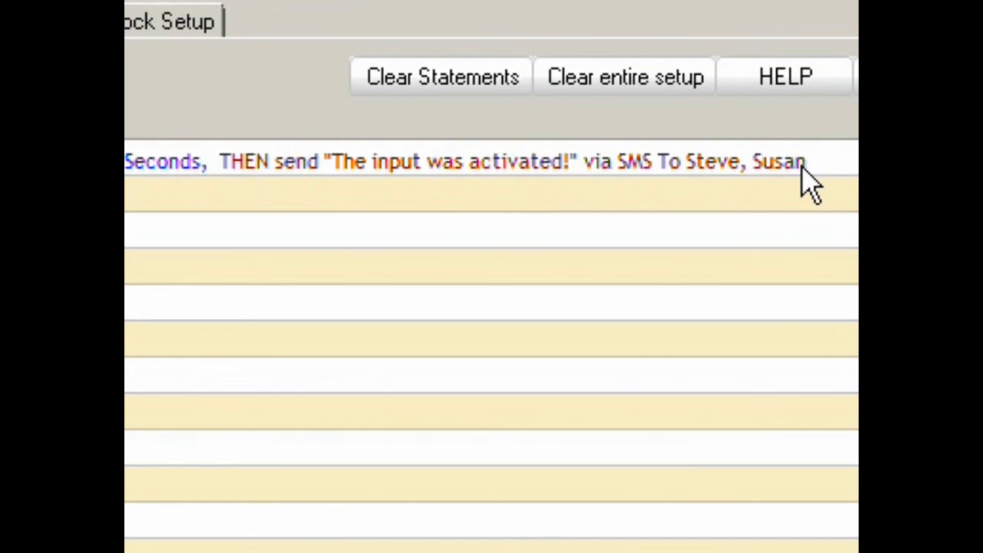